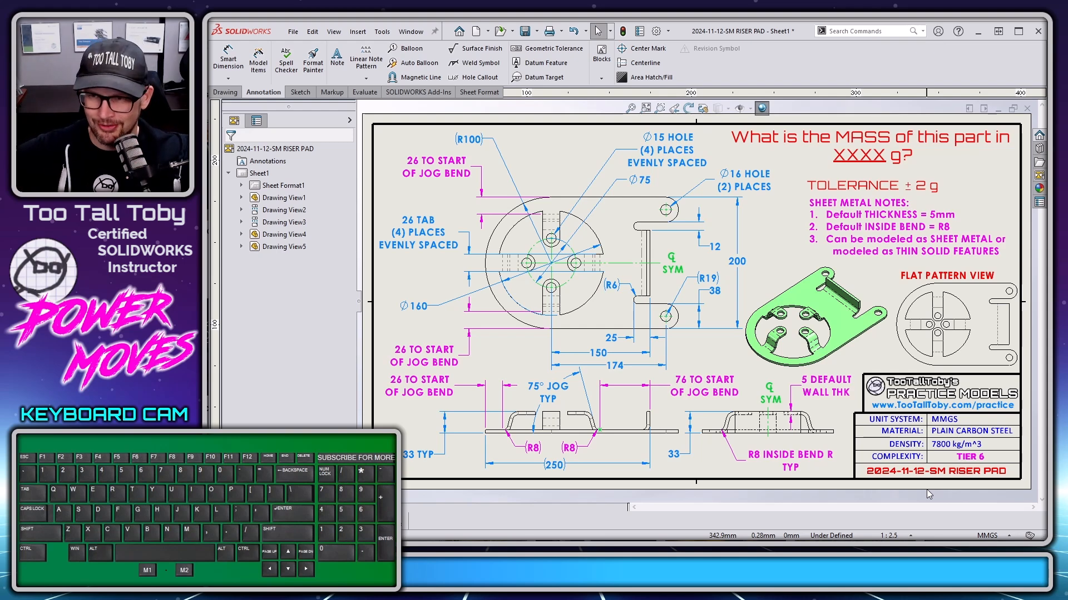
pyautogui.moveTo(928, 483)
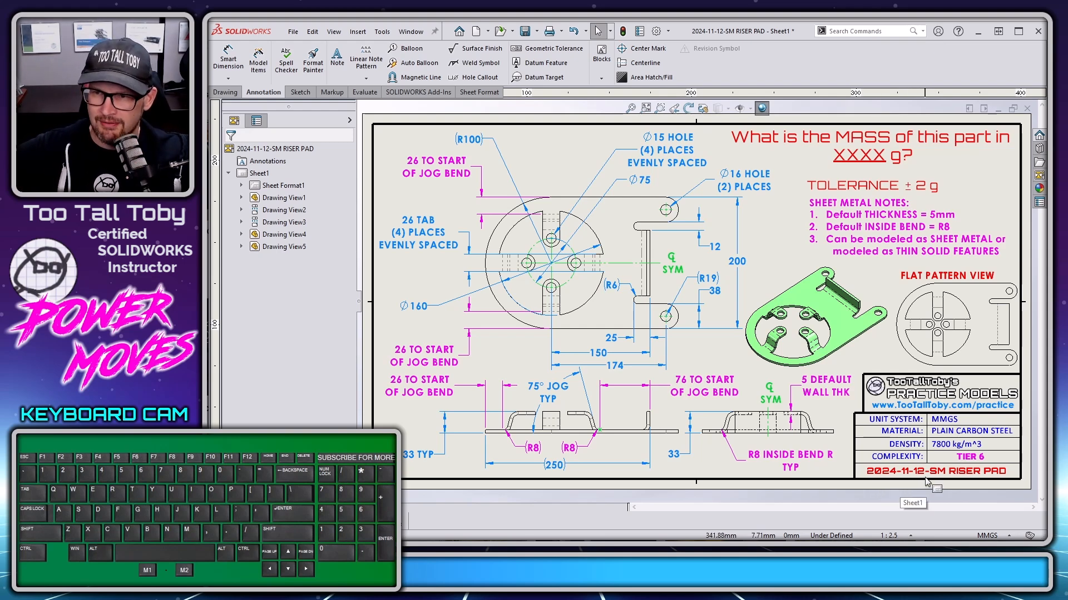
pyautogui.moveTo(1011, 485)
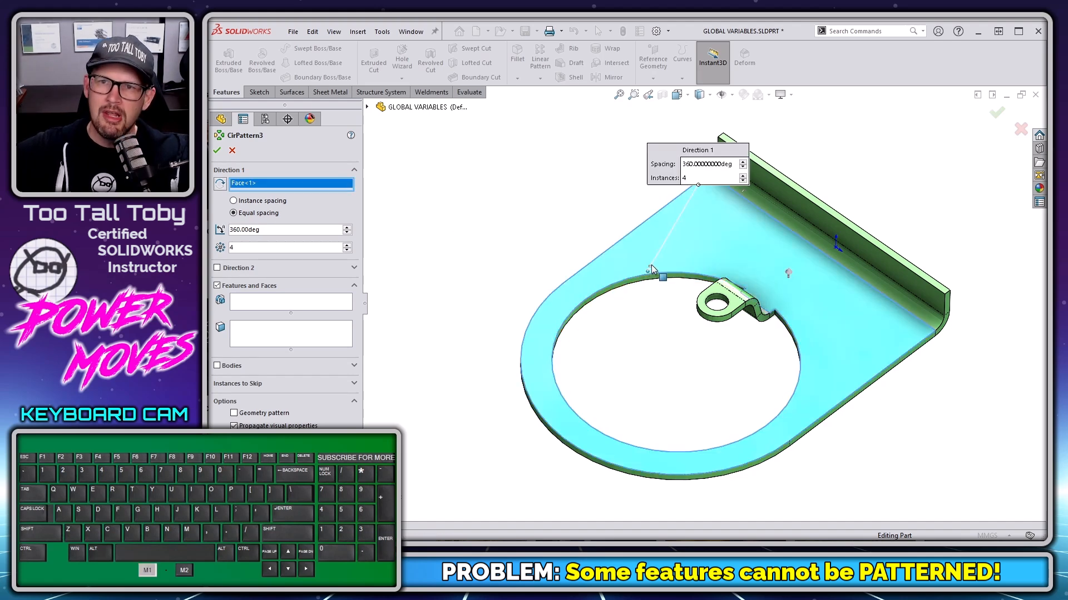
# - Use the circular edge as the pattern axis for Jog on Tab1 and accept the 'Unable to pattern' warning
pyautogui.click(568, 290)
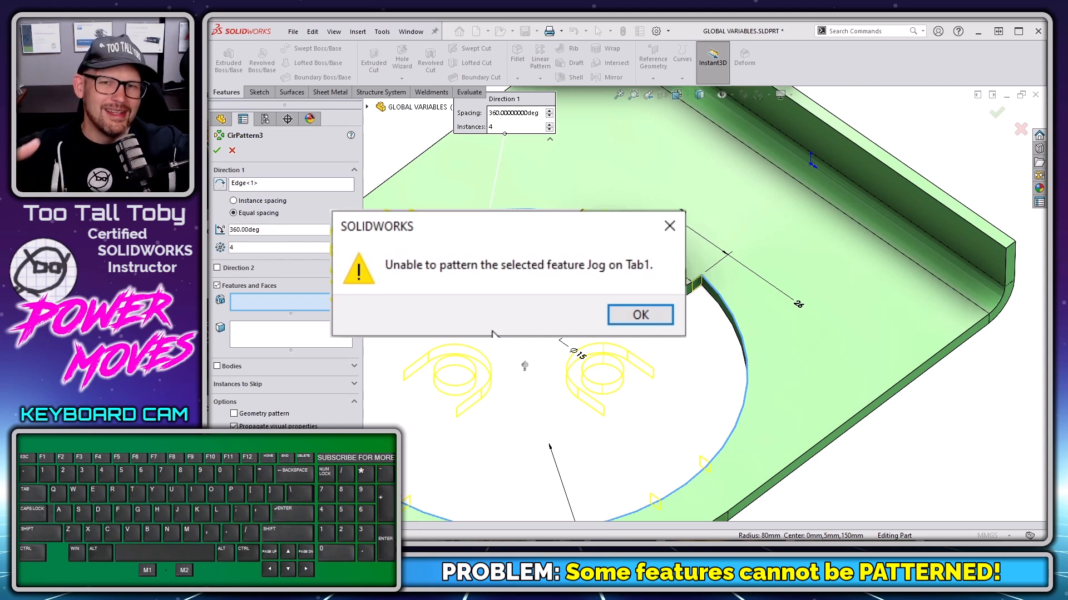
pyautogui.moveTo(681, 266)
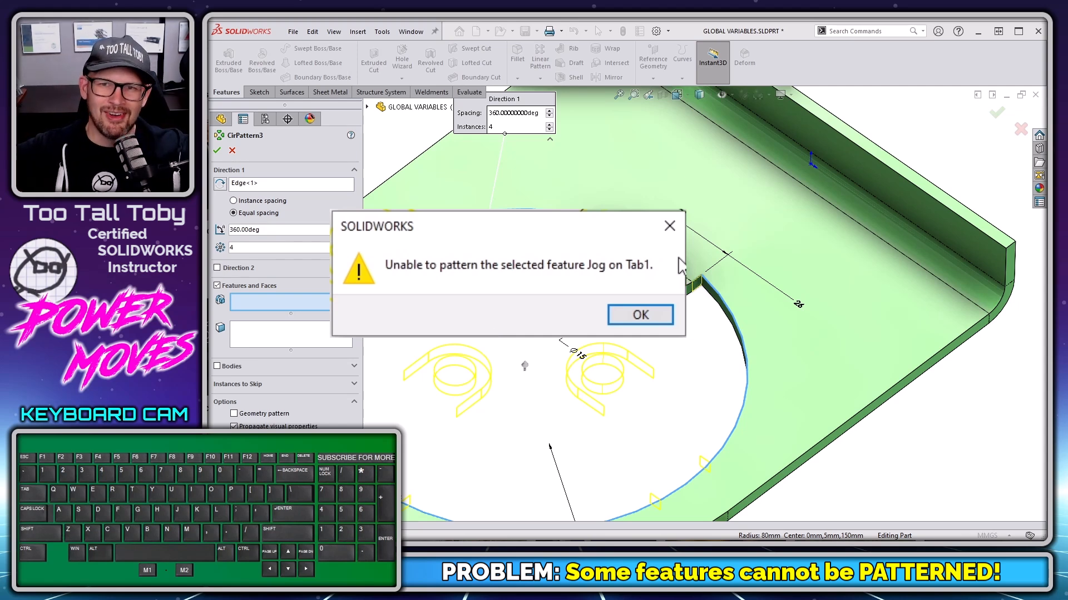
pyautogui.click(639, 315)
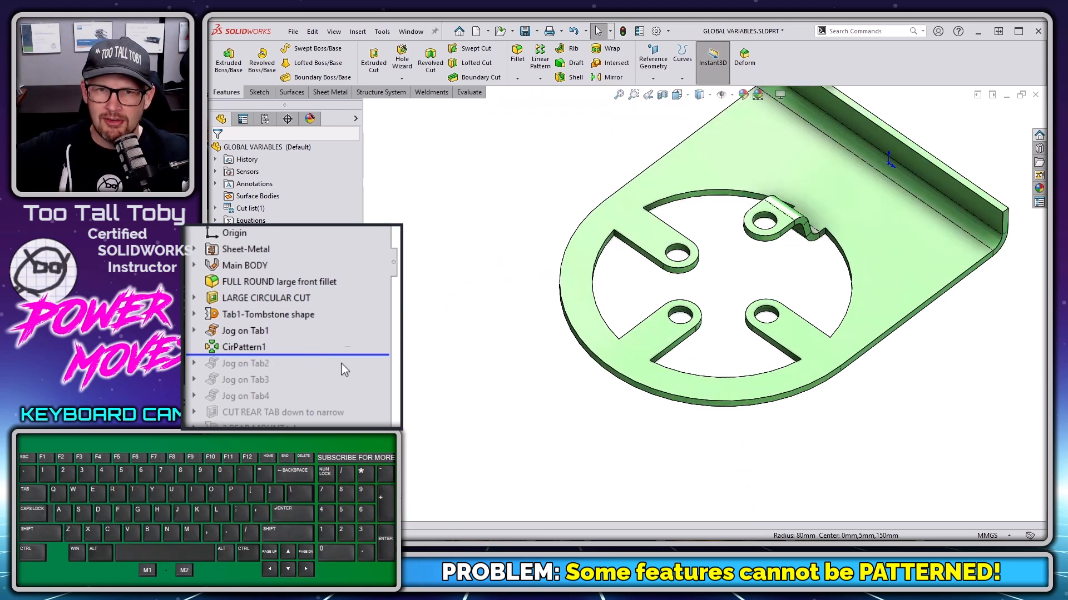
# - Roll the part forward below Jog on Tab4 and show Jog on Tab1's dimensions
pyautogui.click(245, 363)
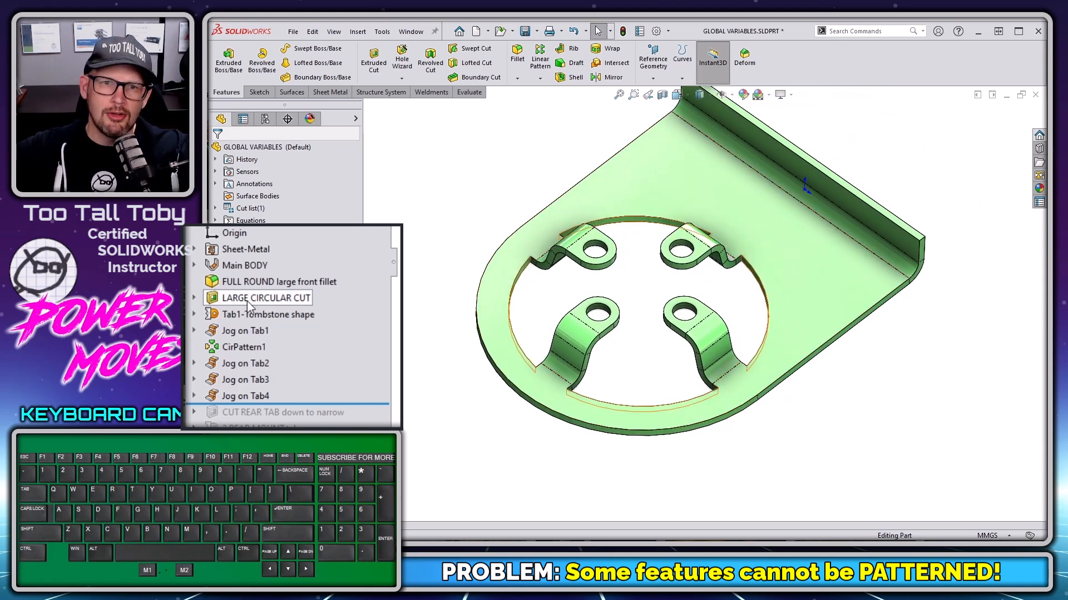
pyautogui.click(245, 330)
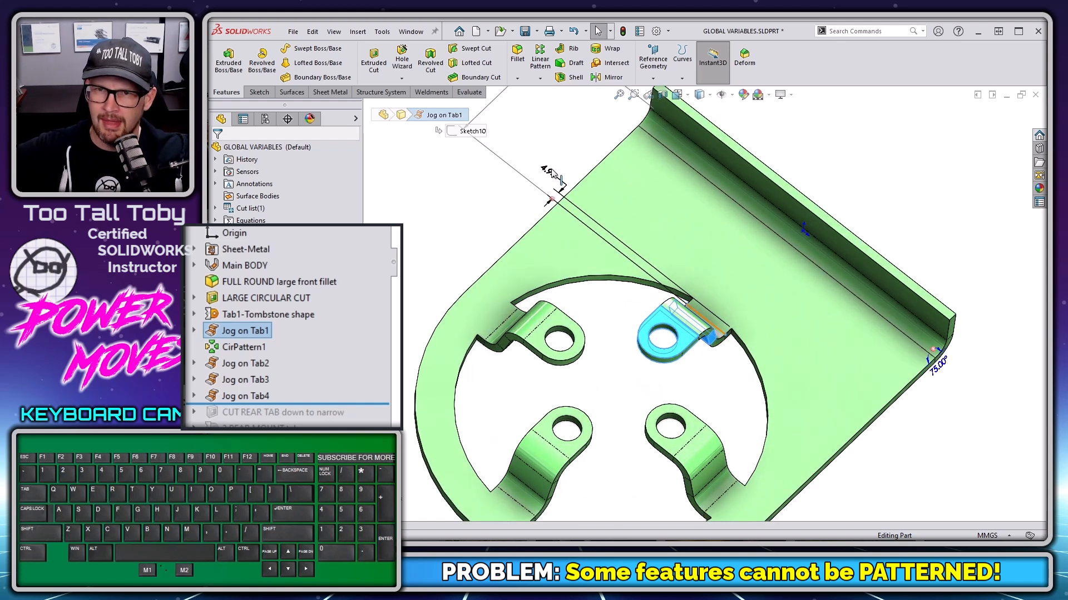
pyautogui.write('7')
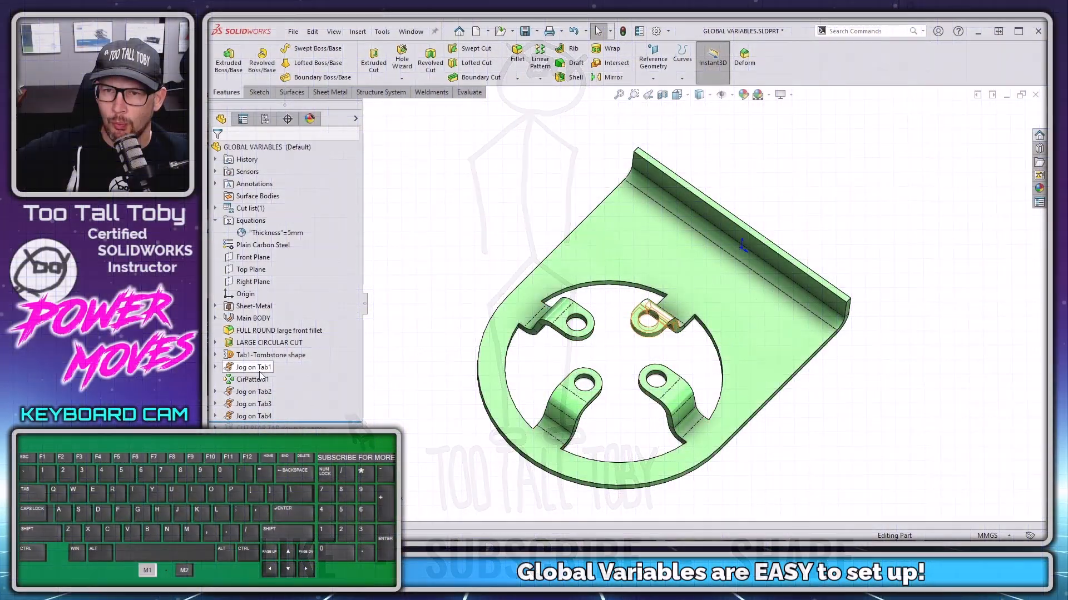
pyautogui.click(254, 367)
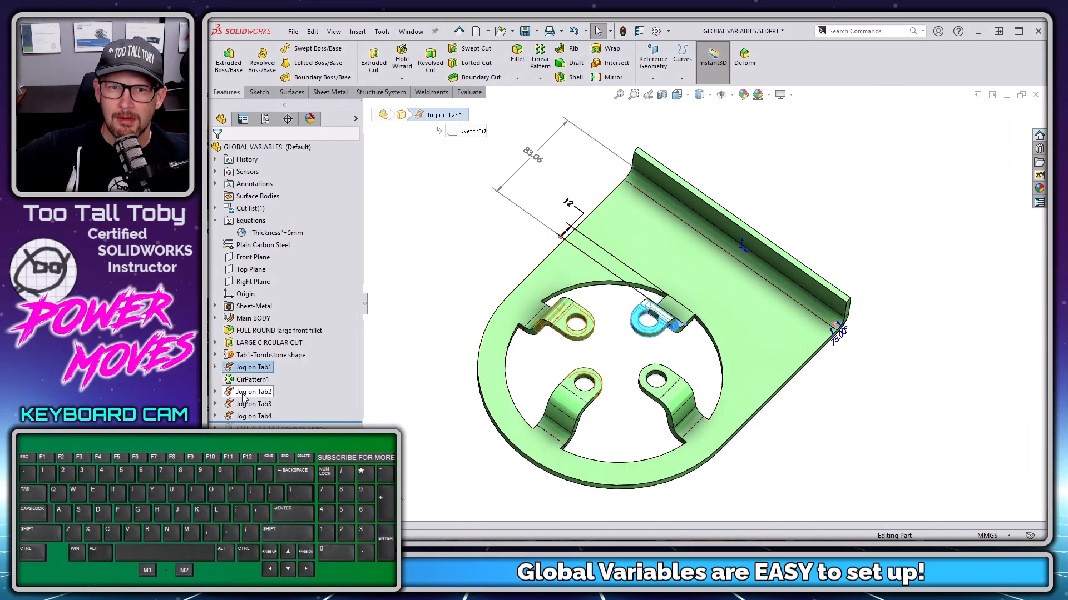
pyautogui.click(252, 392)
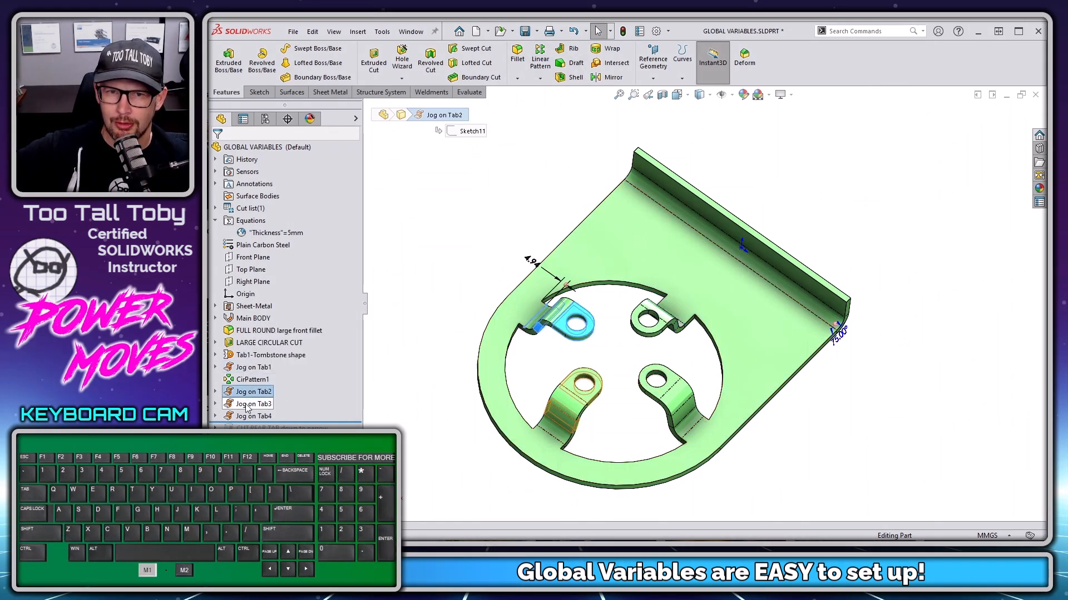
pyautogui.click(254, 416)
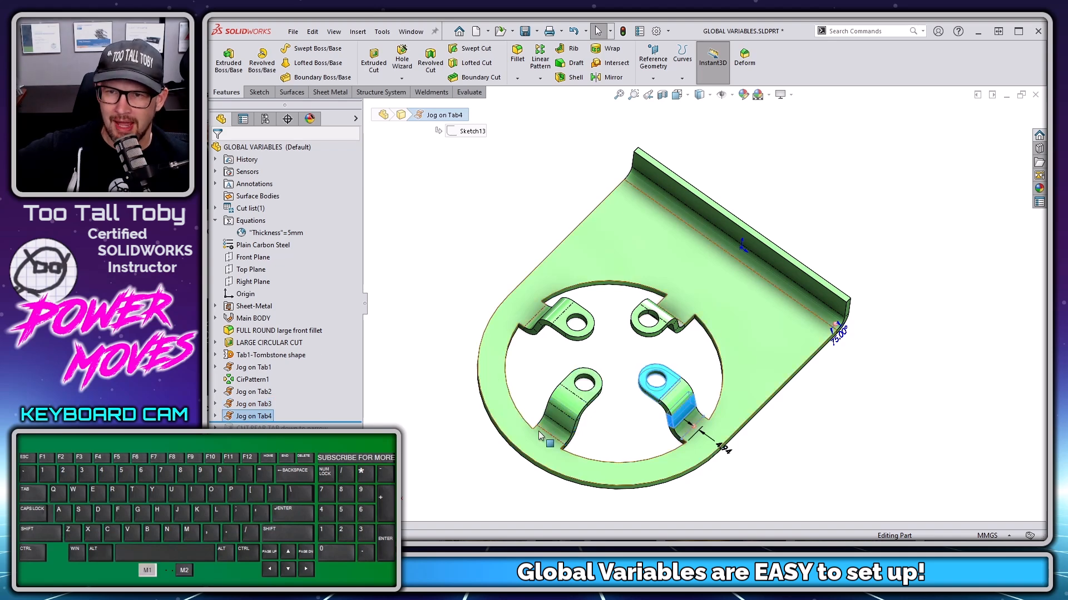
pyautogui.moveTo(708, 273)
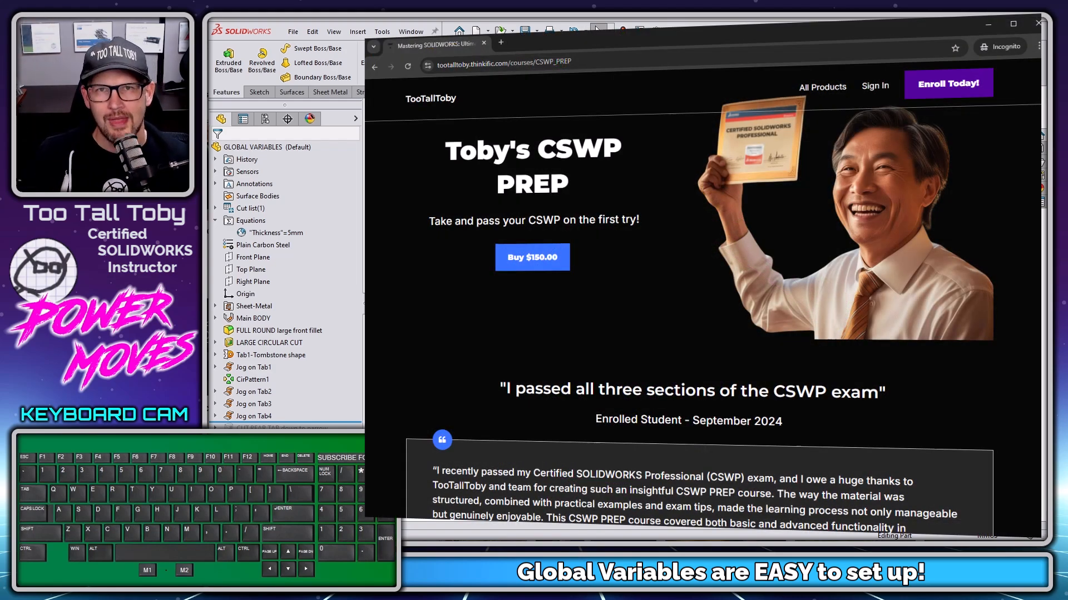
# - Scroll the CSWP PREP course page down past the testimonial to the Course curriculum section
pyautogui.scroll(-3)
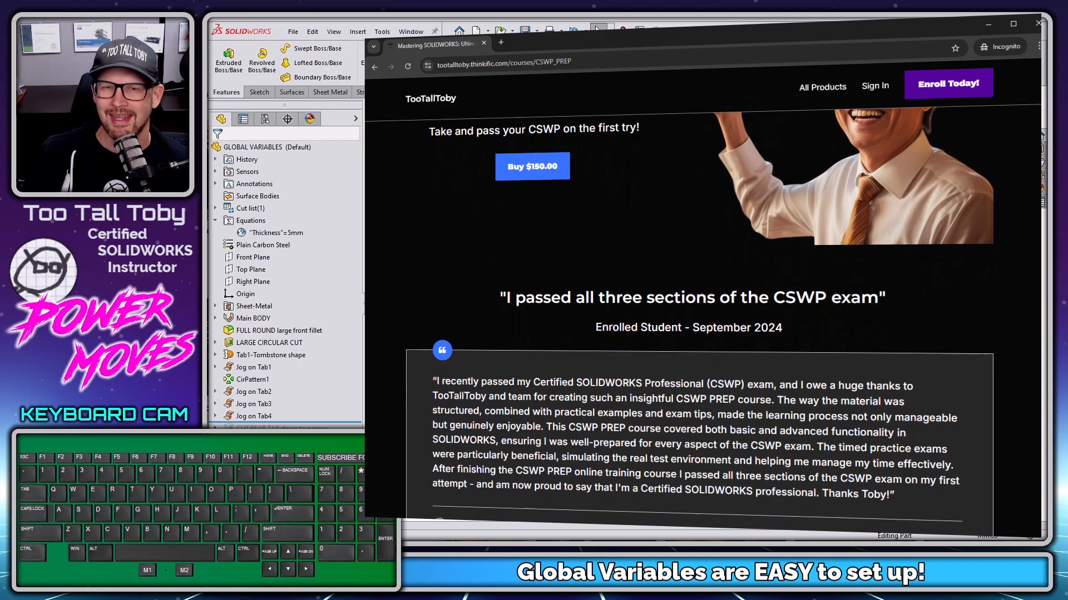
pyautogui.scroll(-3)
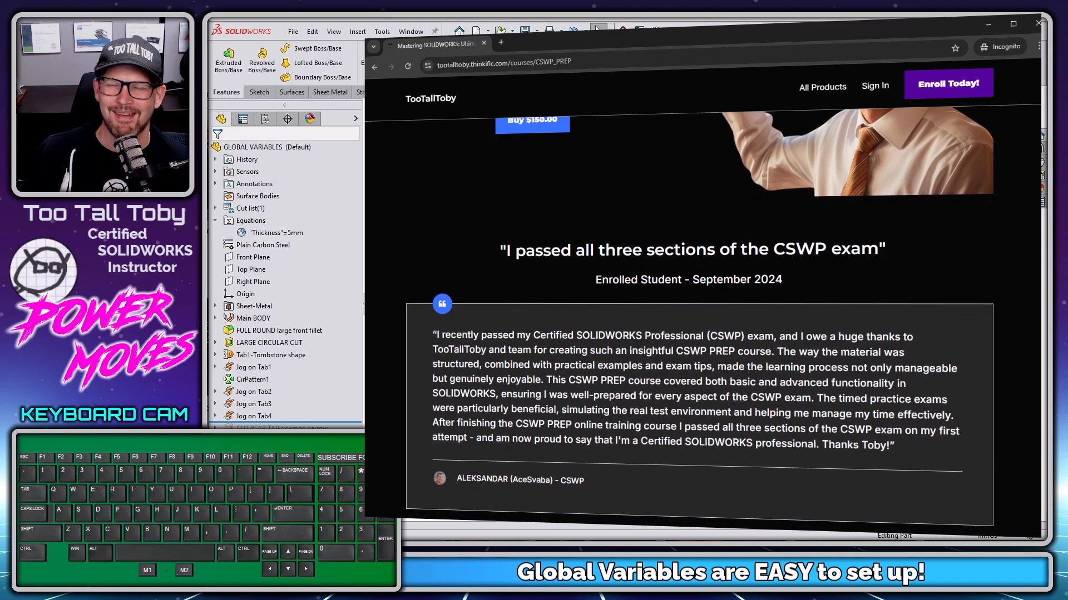
pyautogui.scroll(-3)
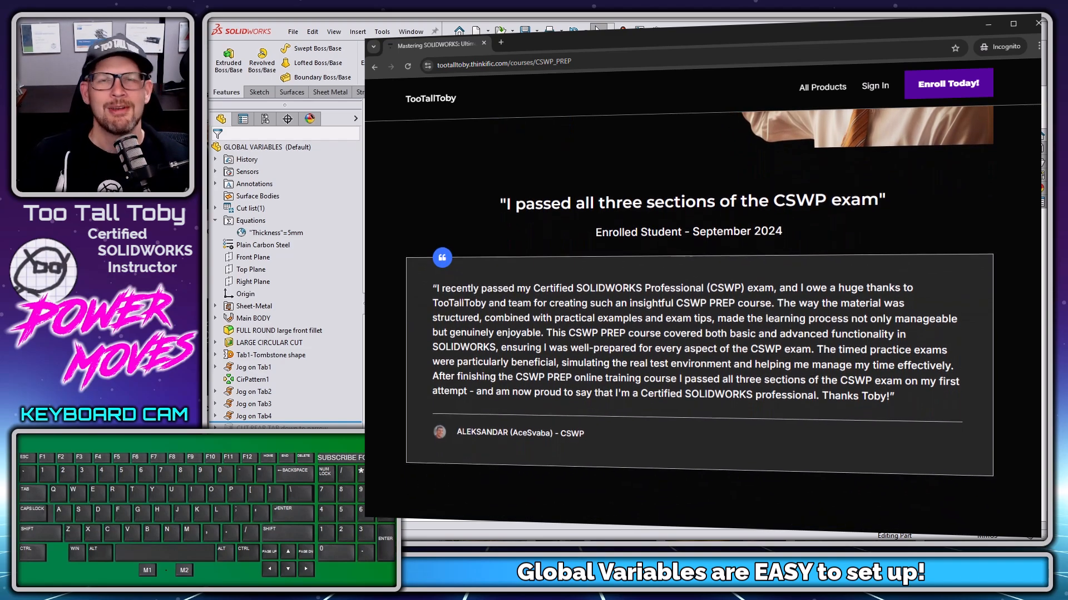
pyautogui.scroll(-3)
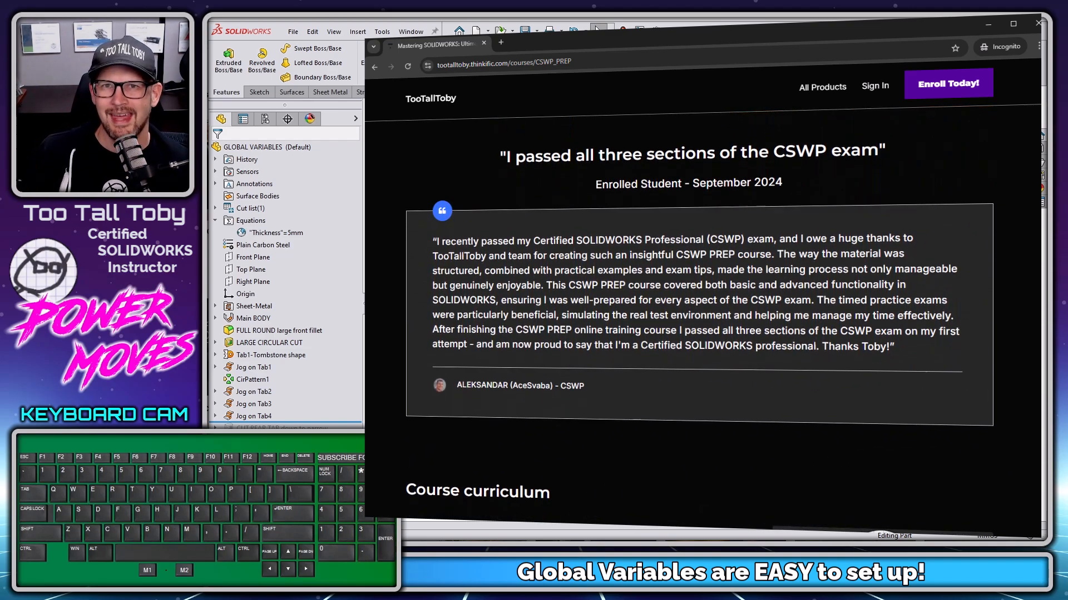
pyautogui.scroll(-3)
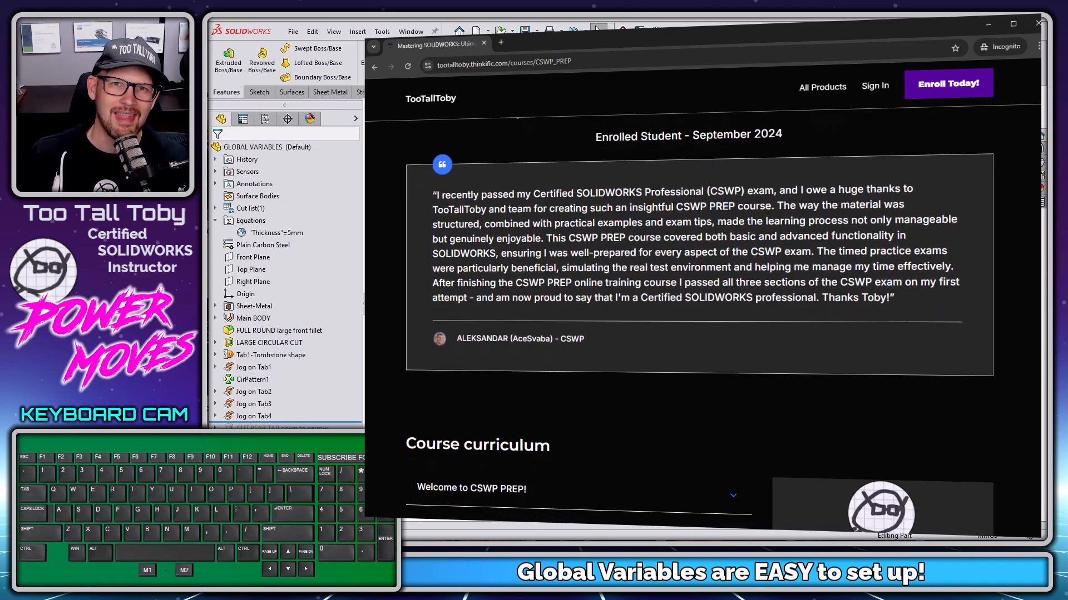
pyautogui.scroll(-3)
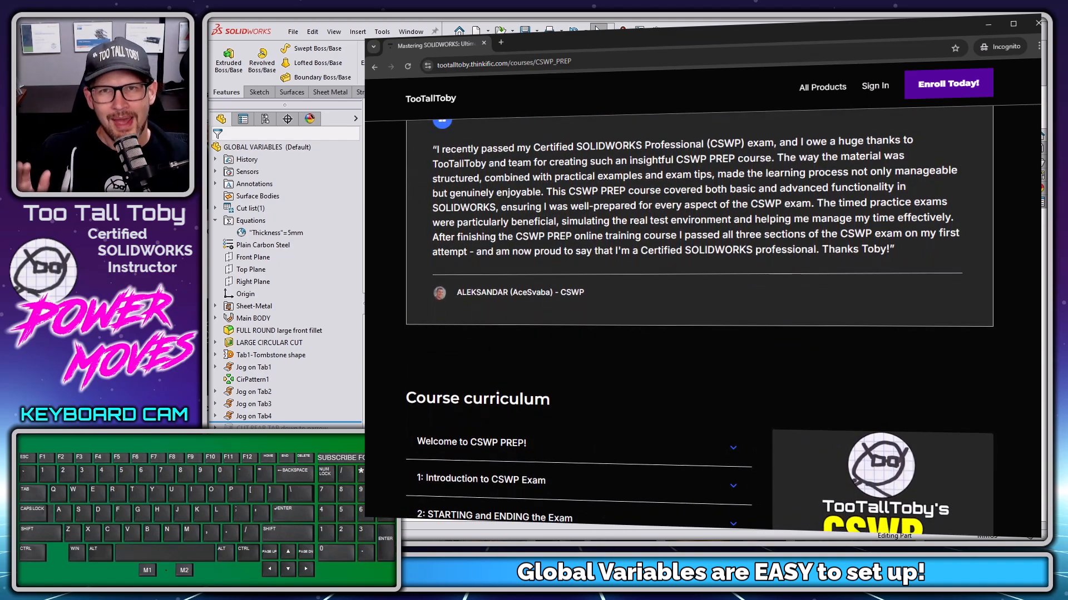
pyautogui.scroll(-3)
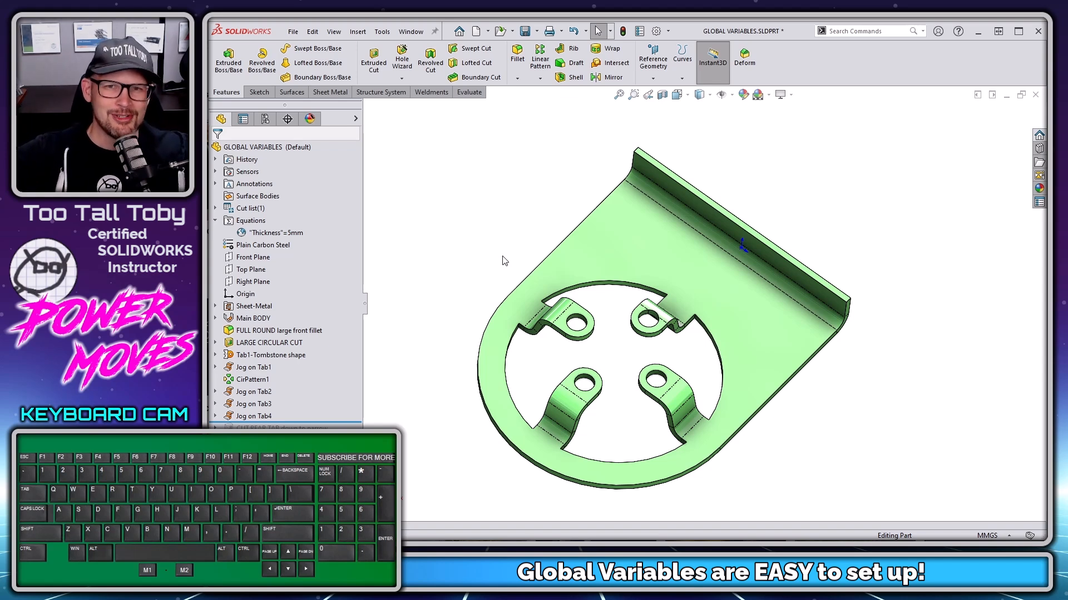
pyautogui.moveTo(465, 220)
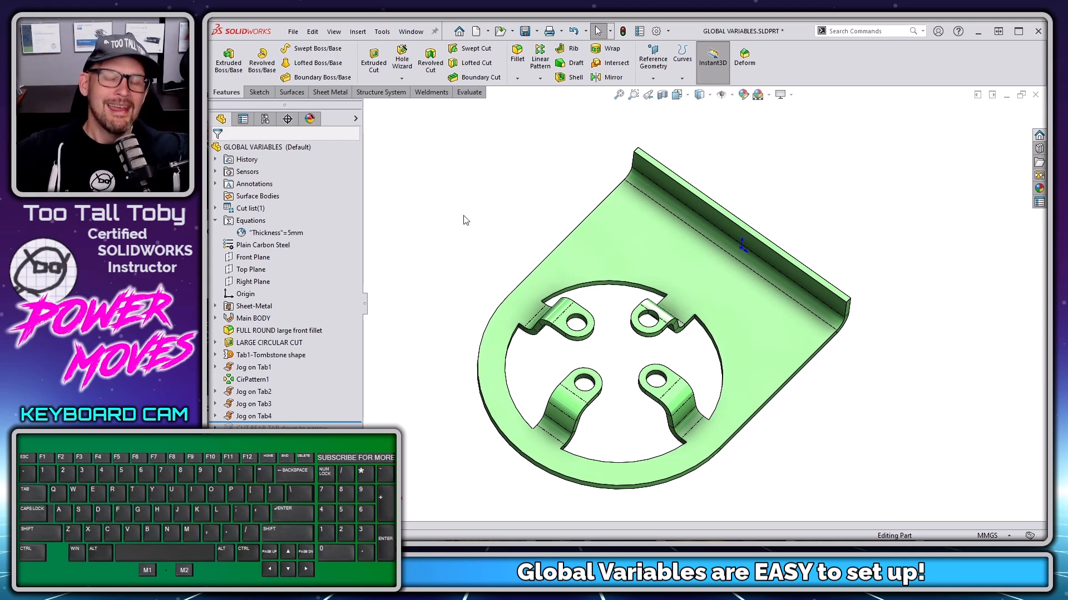
pyautogui.moveTo(435, 238)
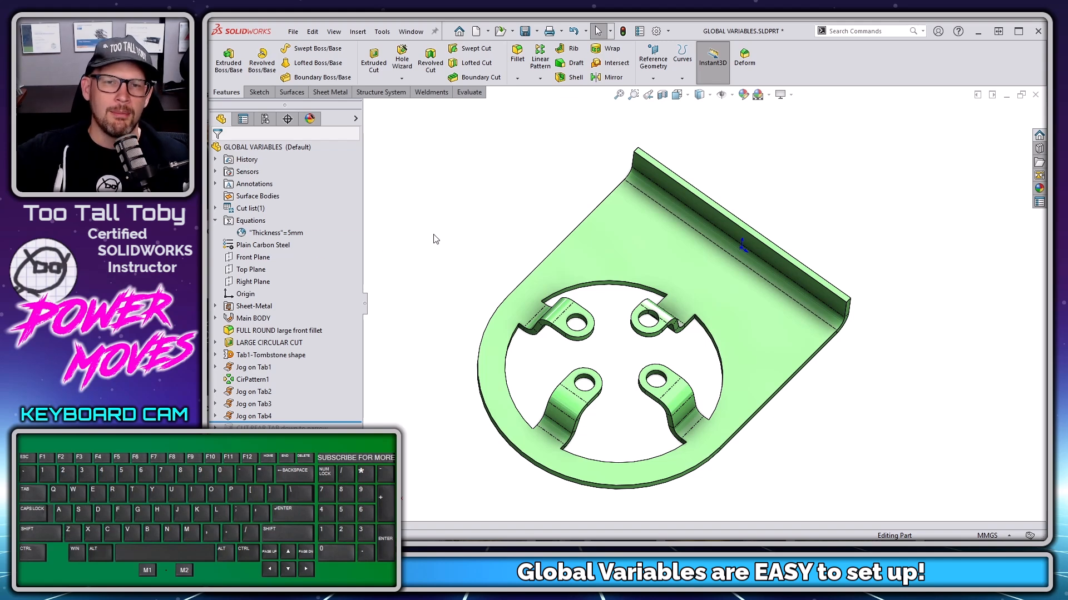
# - Collapse and re-expand the Equations folder, then bring up SOLIDWORKS System Options
pyautogui.click(216, 221)
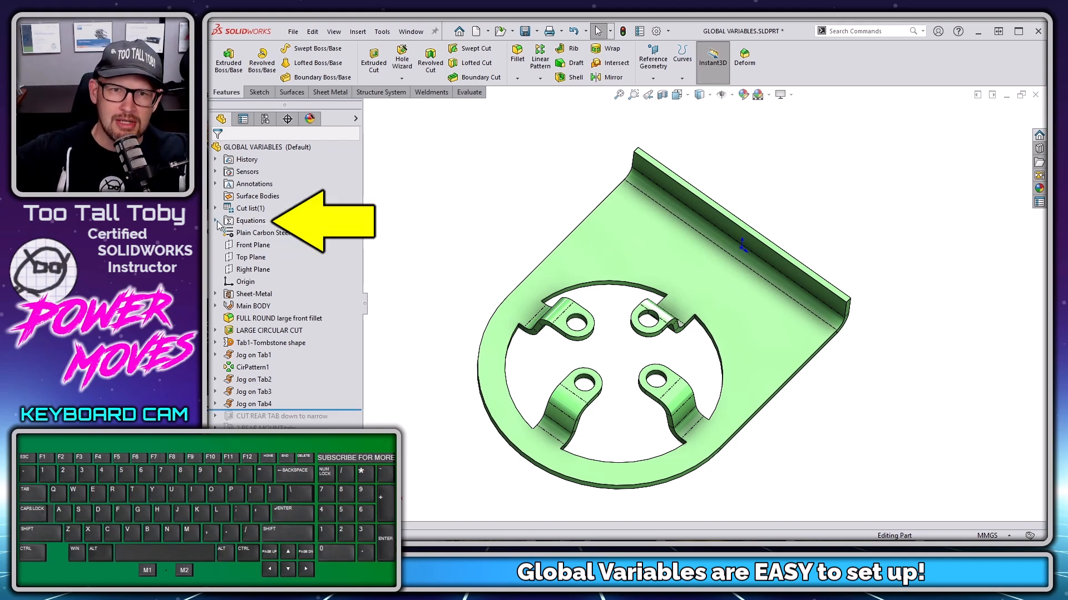
pyautogui.click(216, 221)
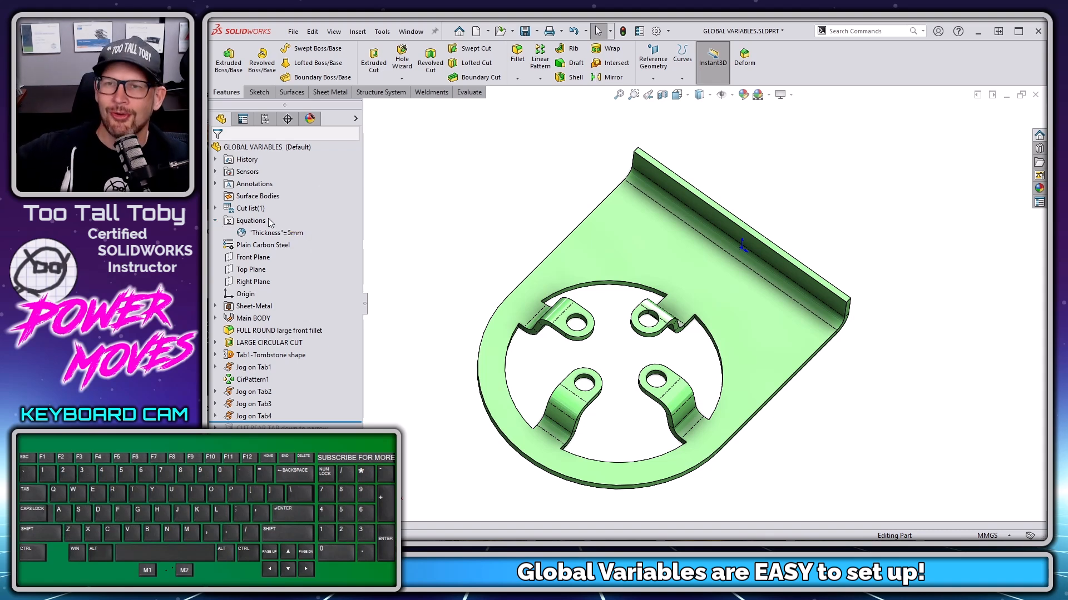
pyautogui.moveTo(470, 194)
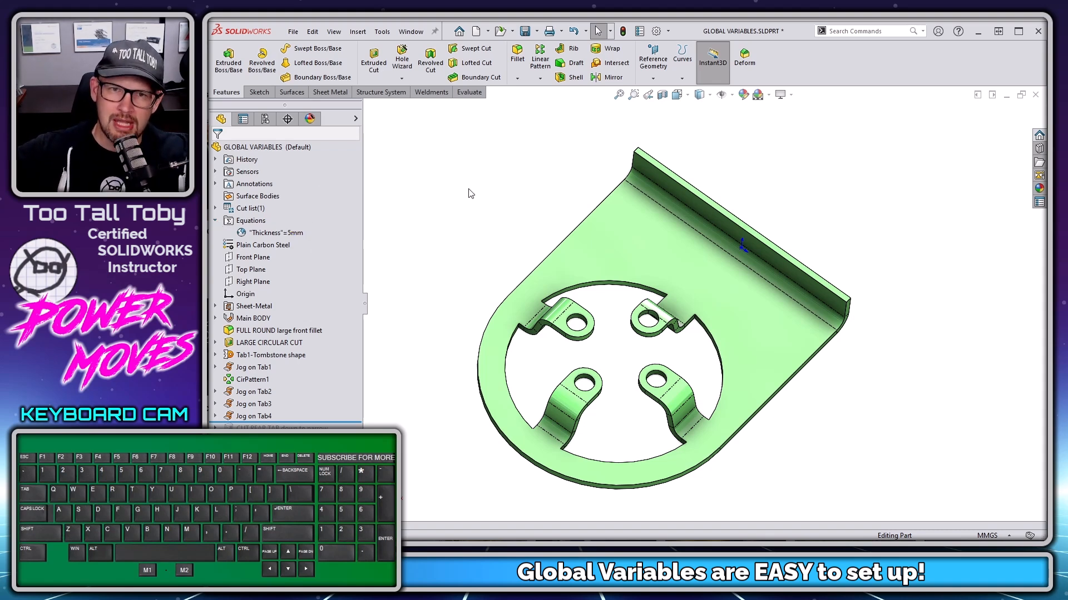
pyautogui.click(656, 31)
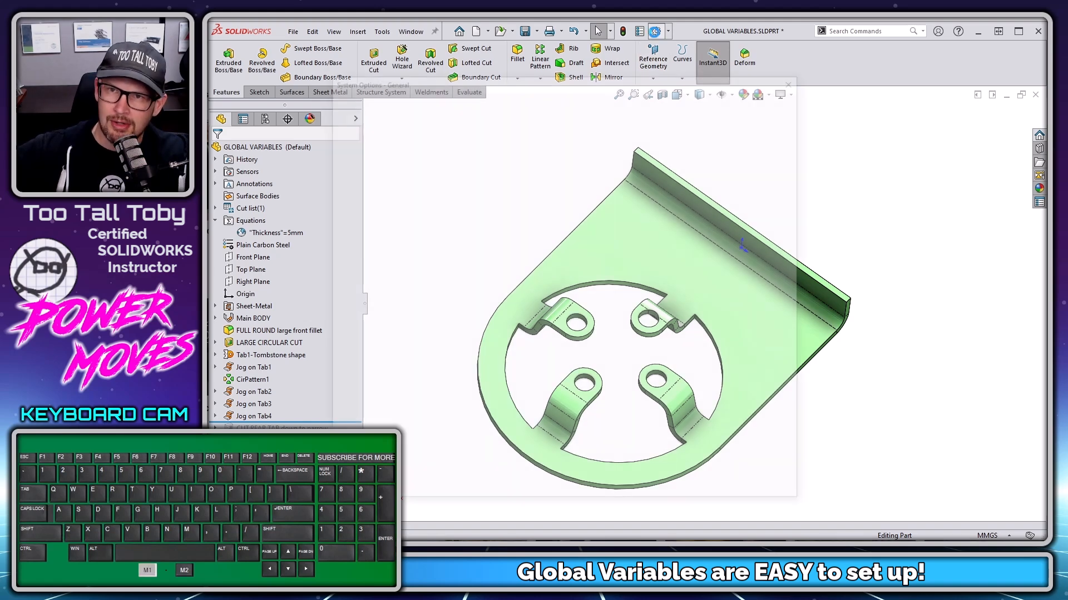
# - Confirm Equations is set to Show under FeatureManager tree items and accept the options
pyautogui.click(655, 30)
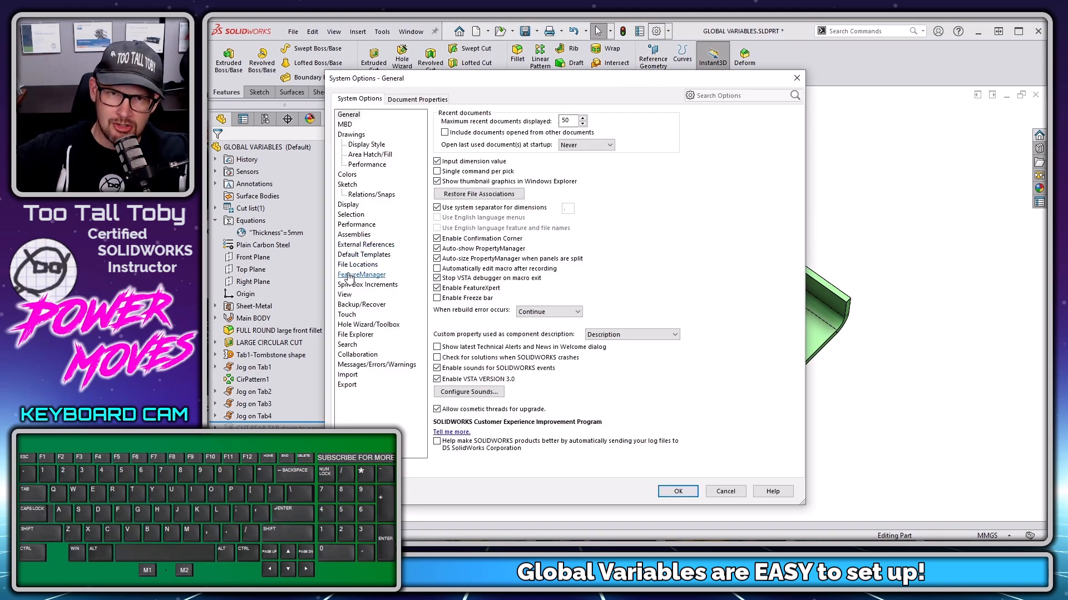
pyautogui.click(361, 274)
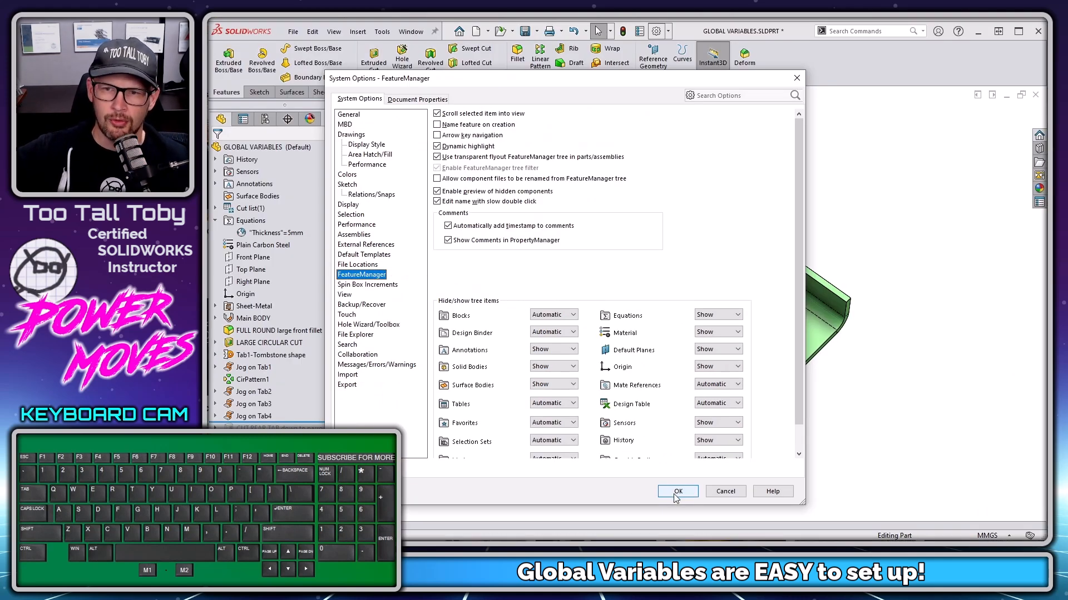
pyautogui.click(677, 492)
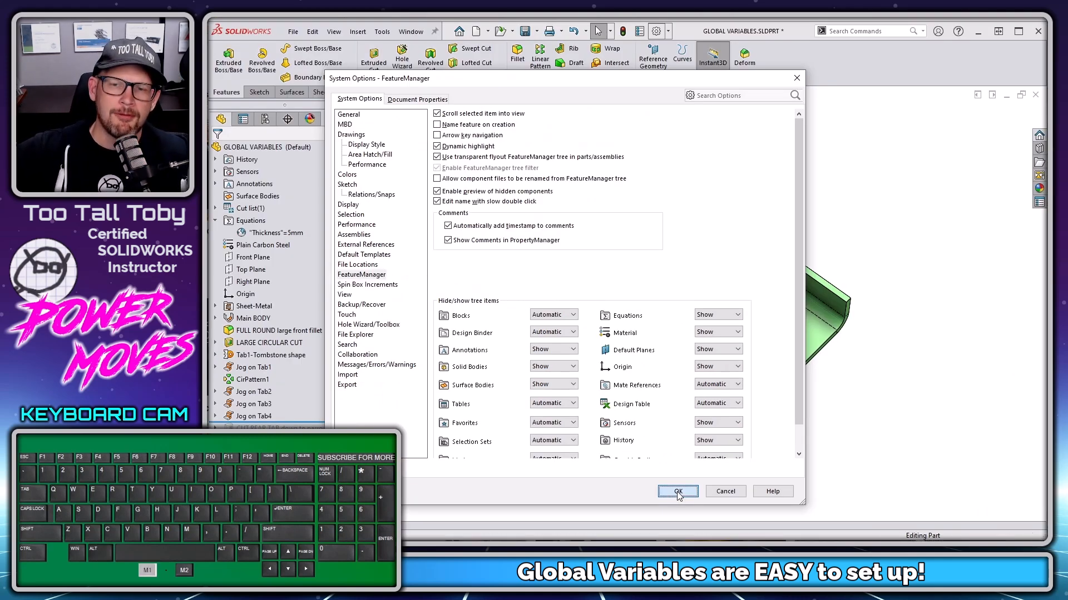
pyautogui.click(677, 492)
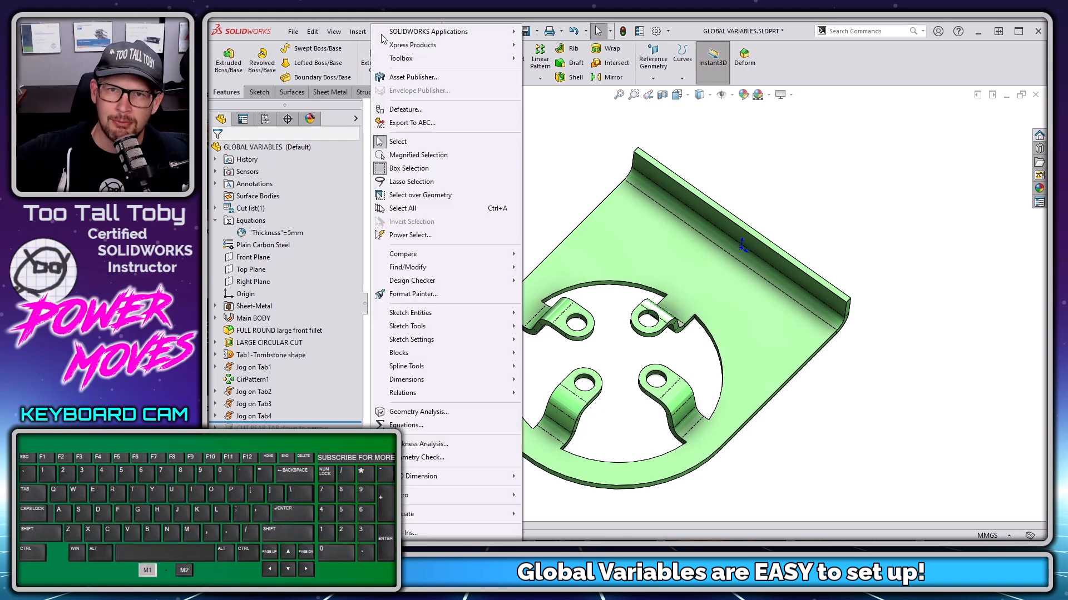
pyautogui.moveTo(425, 424)
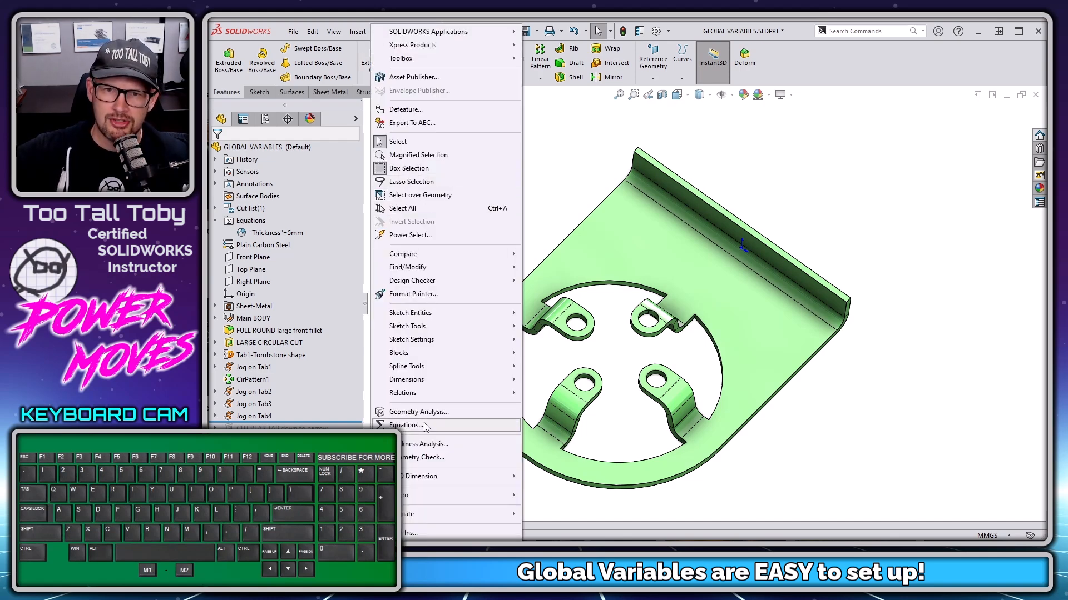
pyautogui.click(407, 425)
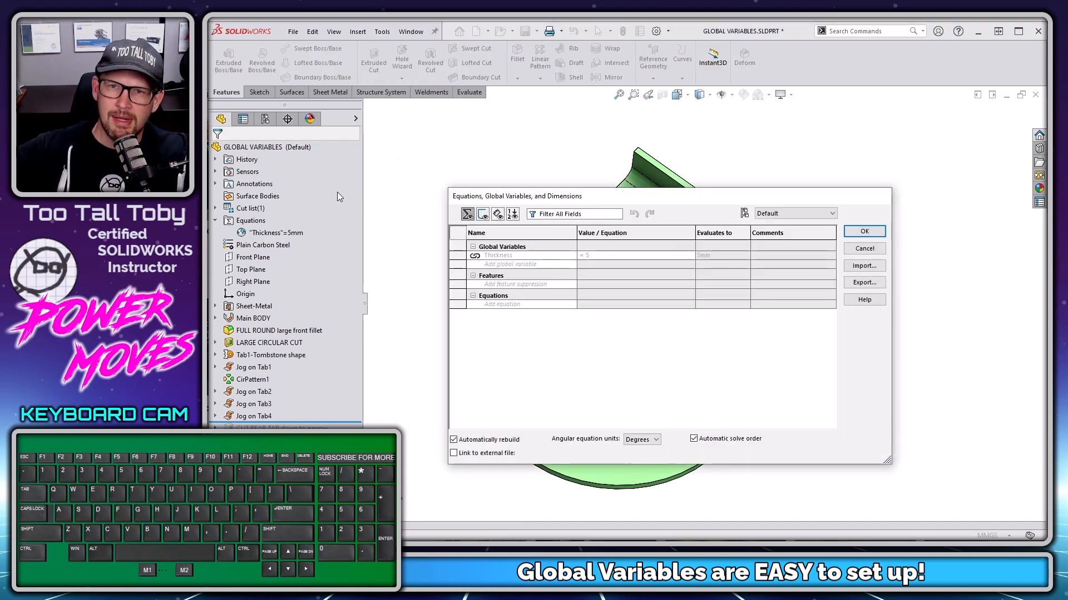
pyautogui.click(864, 231)
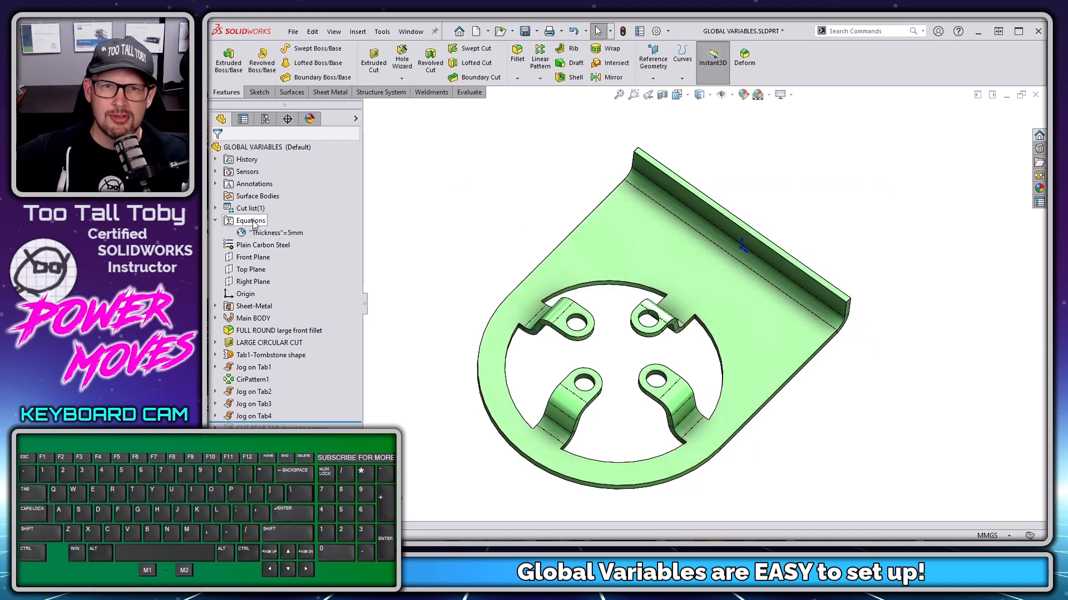
# - In Manage Equations, add a global variable JOG OFFSET with value 6
pyautogui.rightClick(250, 221)
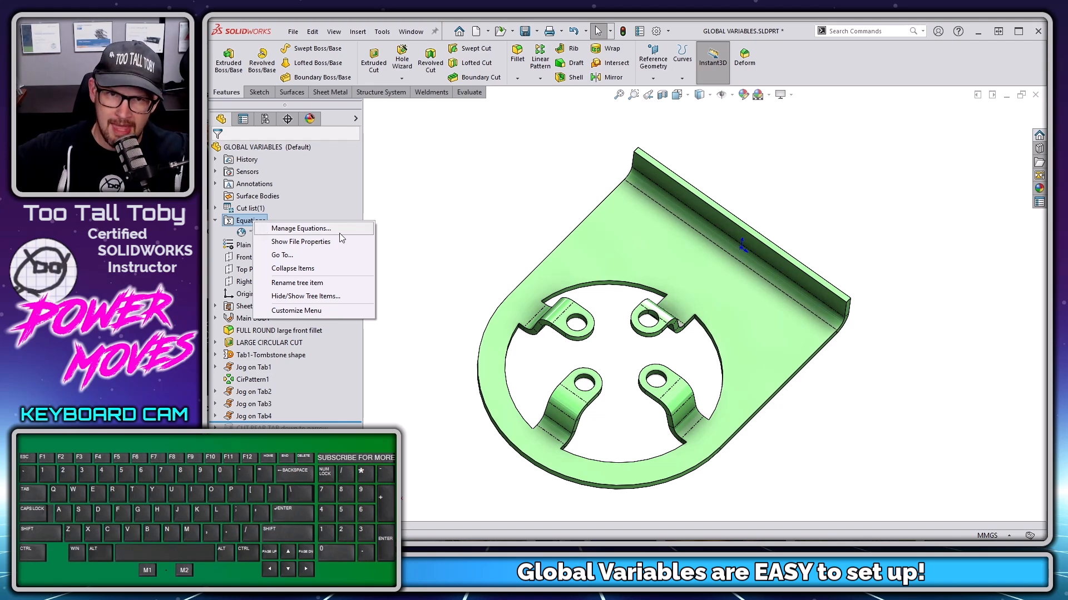
pyautogui.click(299, 228)
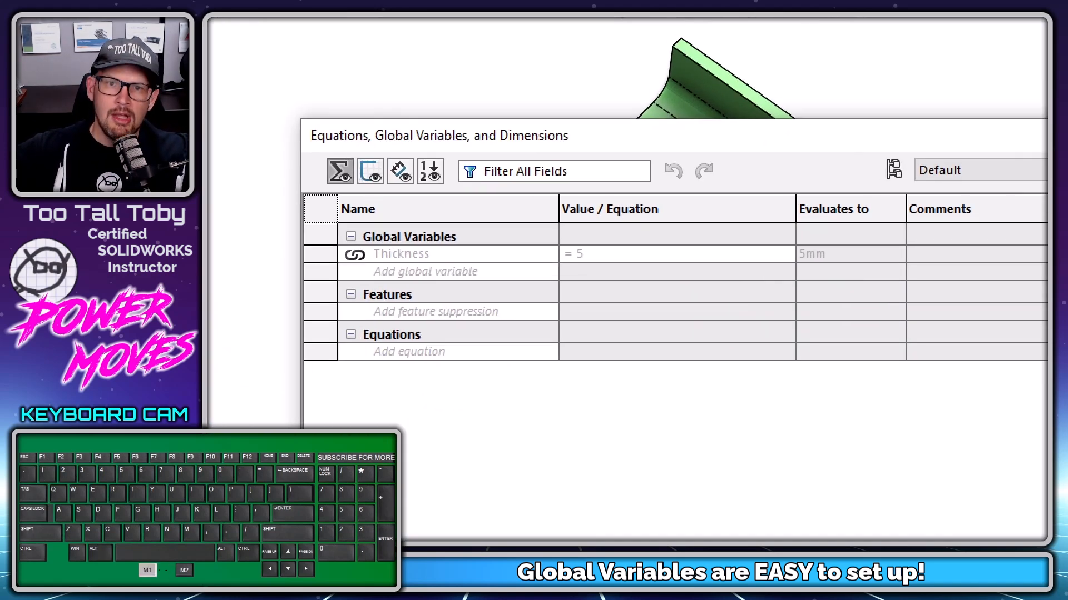
pyautogui.click(401, 254)
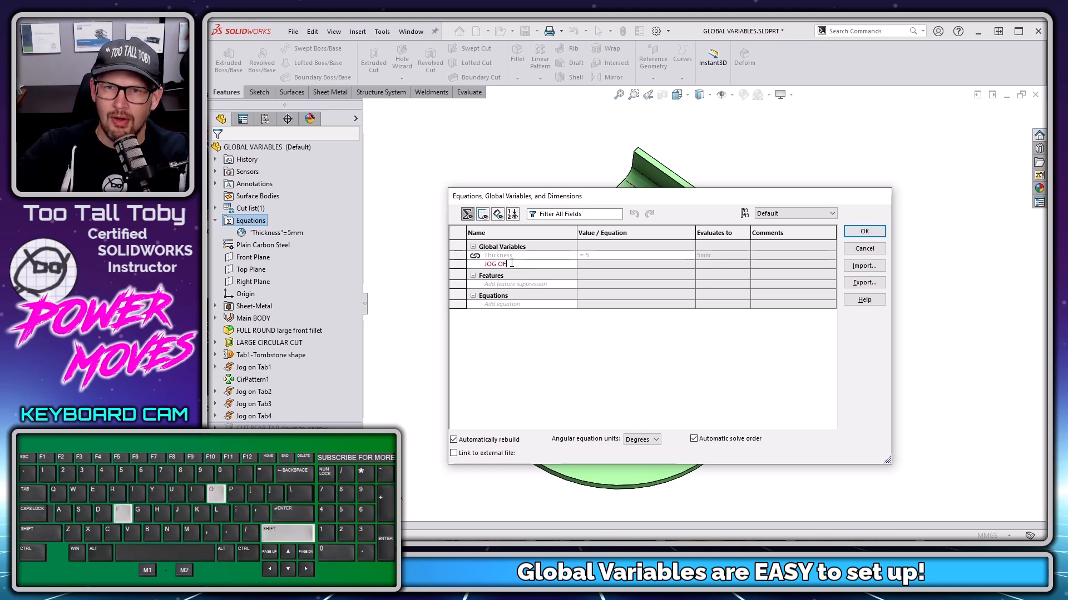
pyautogui.write('FSET')
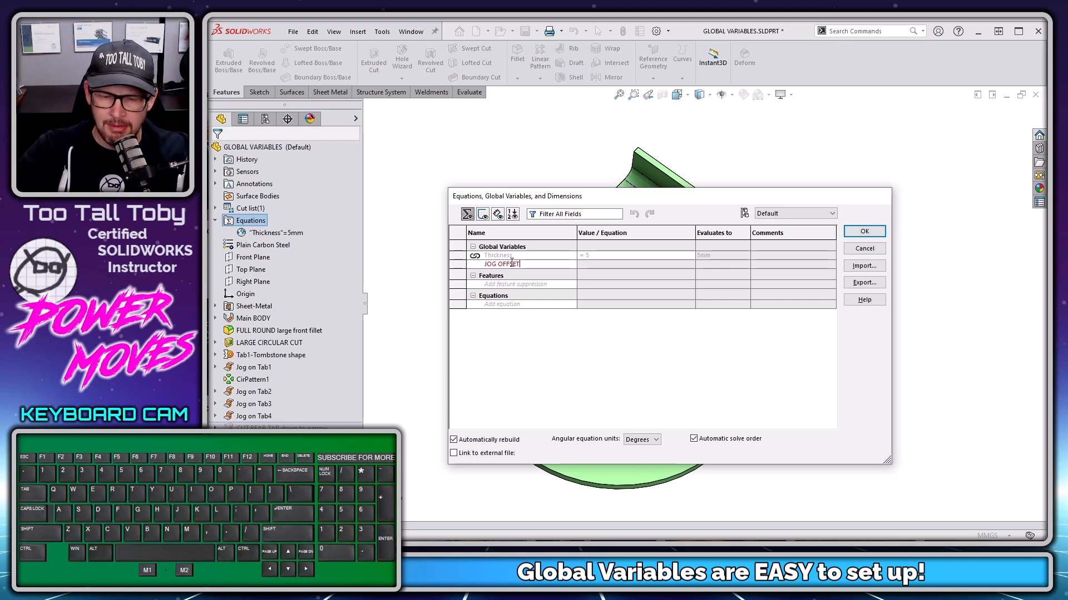
pyautogui.click(633, 264)
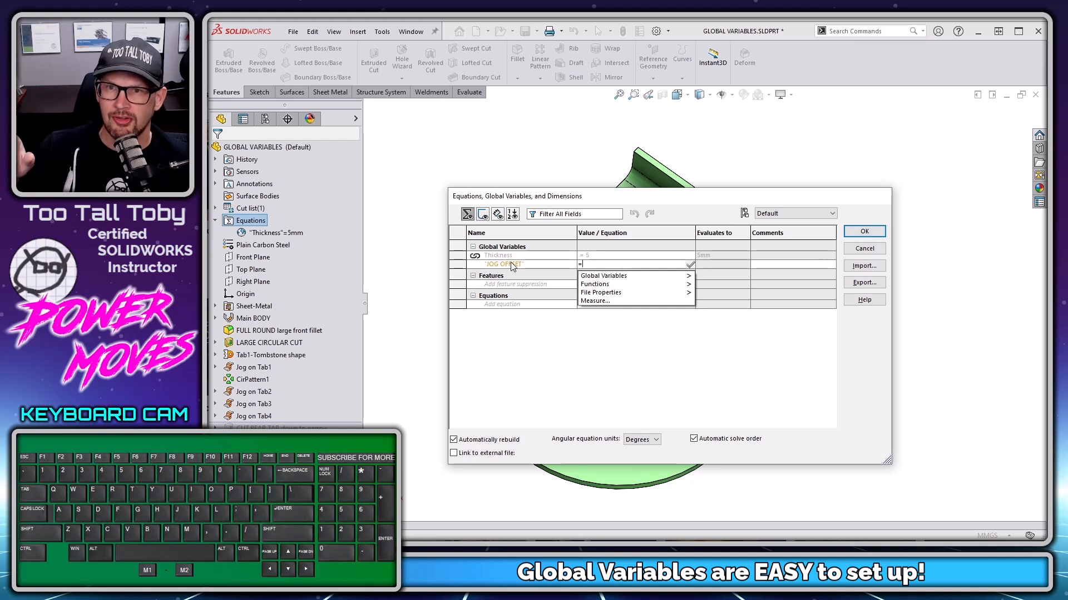
pyautogui.write('6')
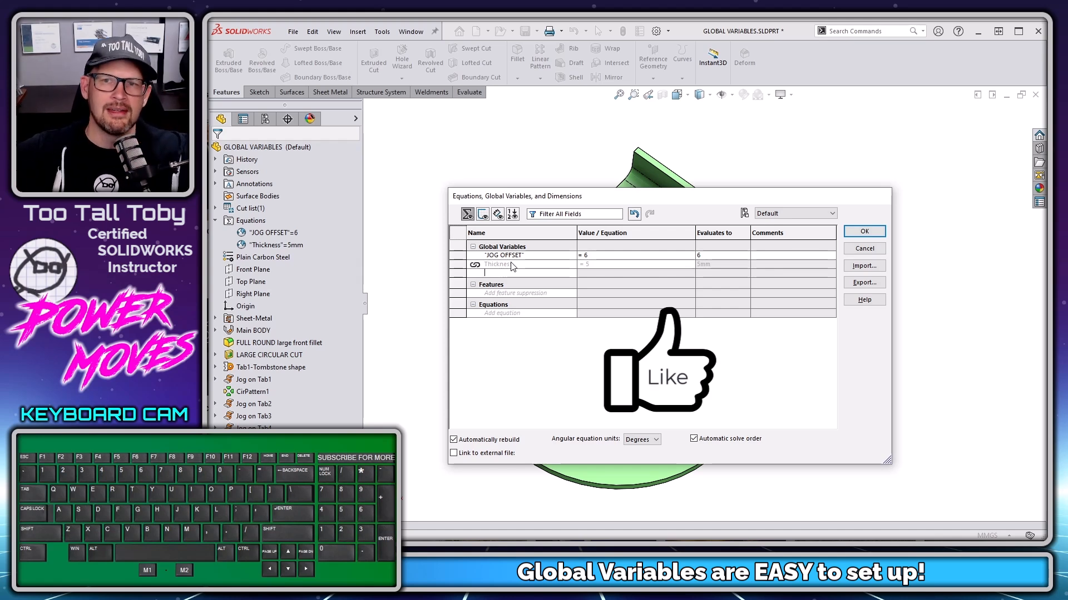
pyautogui.moveTo(610, 320)
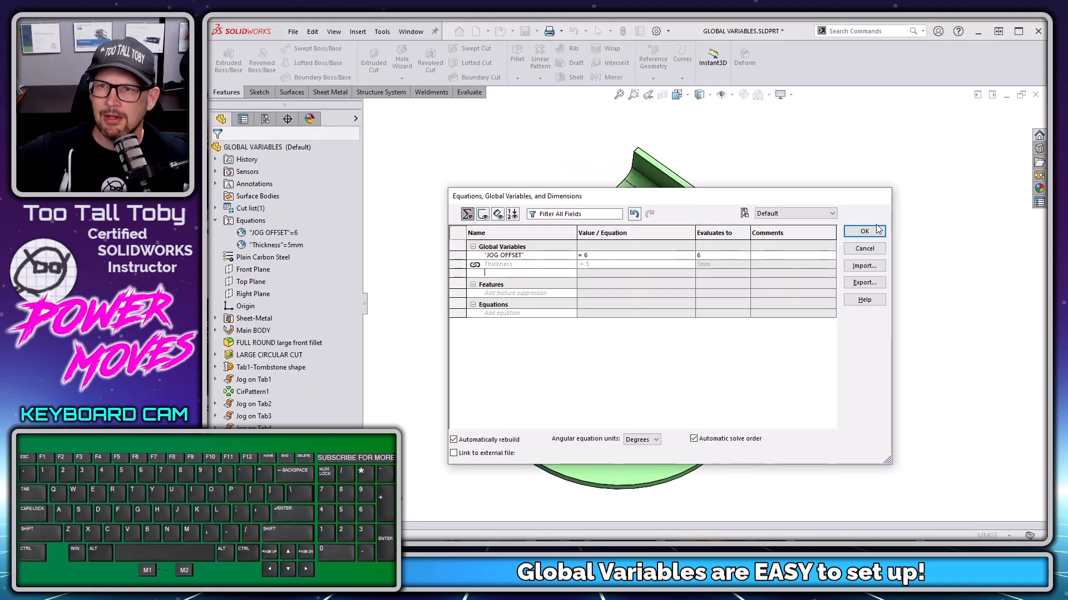
# - Keep the new variable, edit Sketch10 and bring up its 12 mm jog offset dimension for editing
pyautogui.click(864, 230)
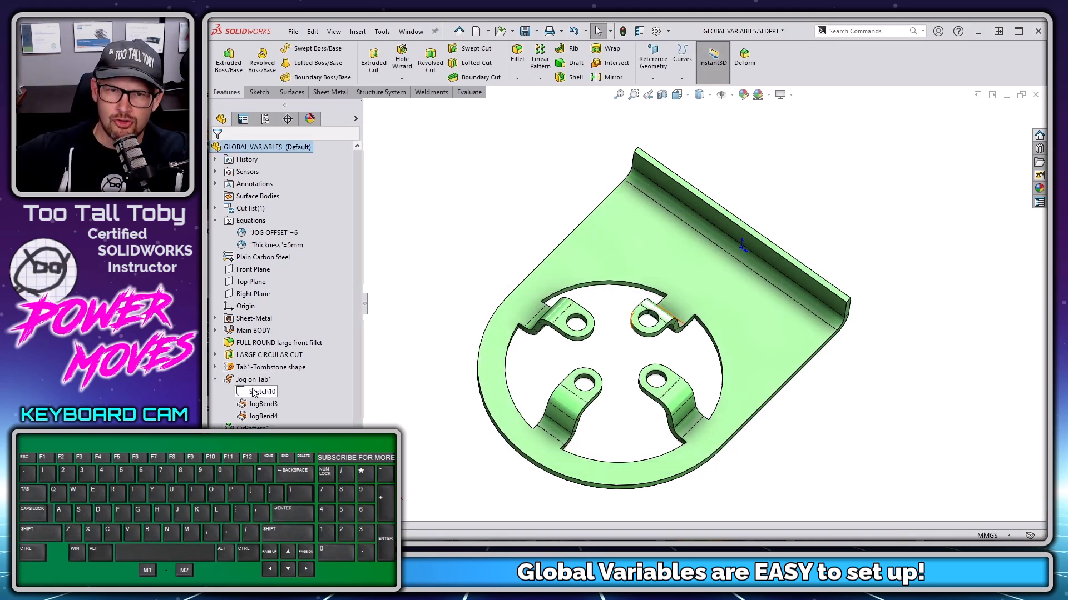
pyautogui.doubleClick(262, 392)
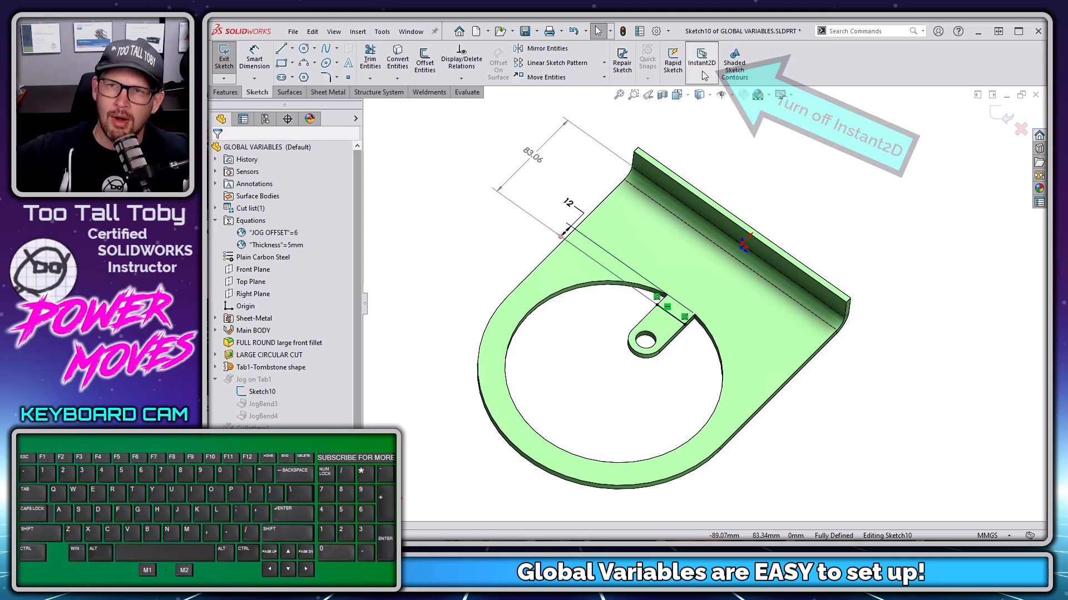
pyautogui.click(701, 62)
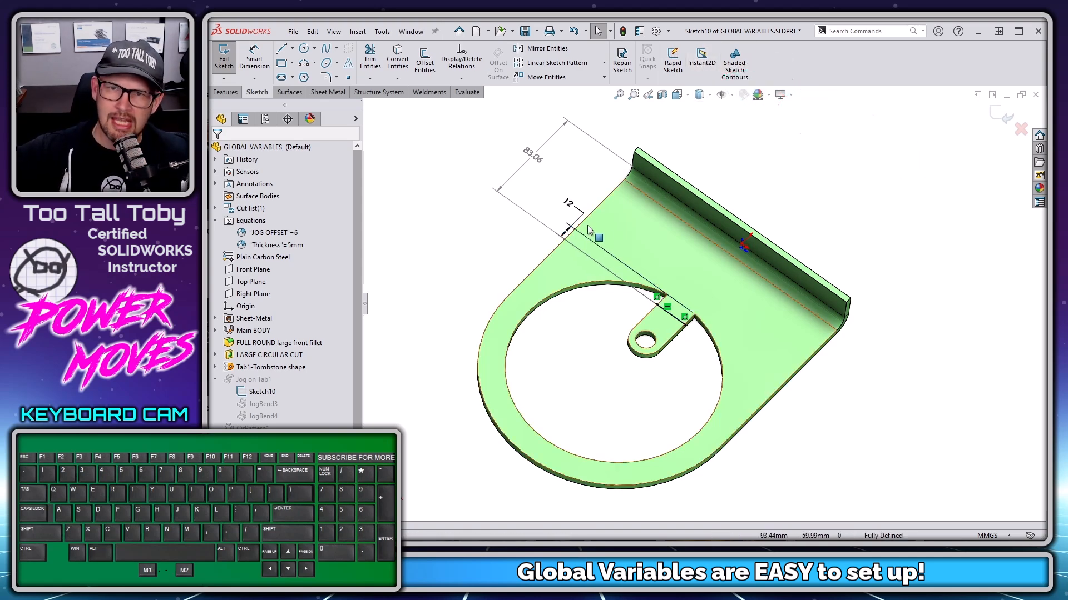
pyautogui.doubleClick(566, 225)
pyautogui.write('=')
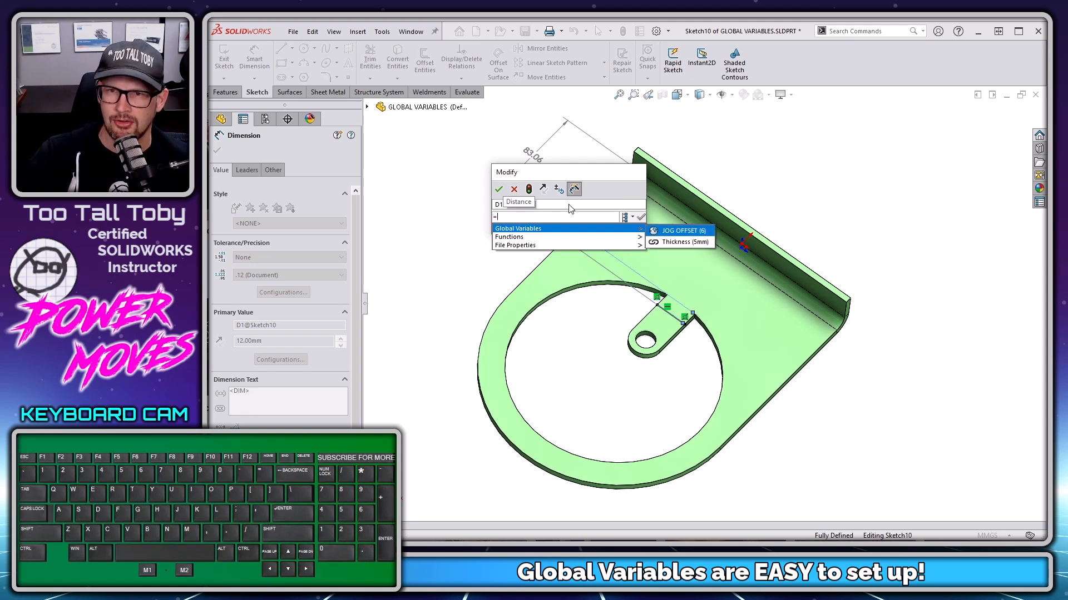
# - Set the dimension equal to the JOG OFFSET global variable so it reads 6, and exit Sketch10
pyautogui.click(674, 230)
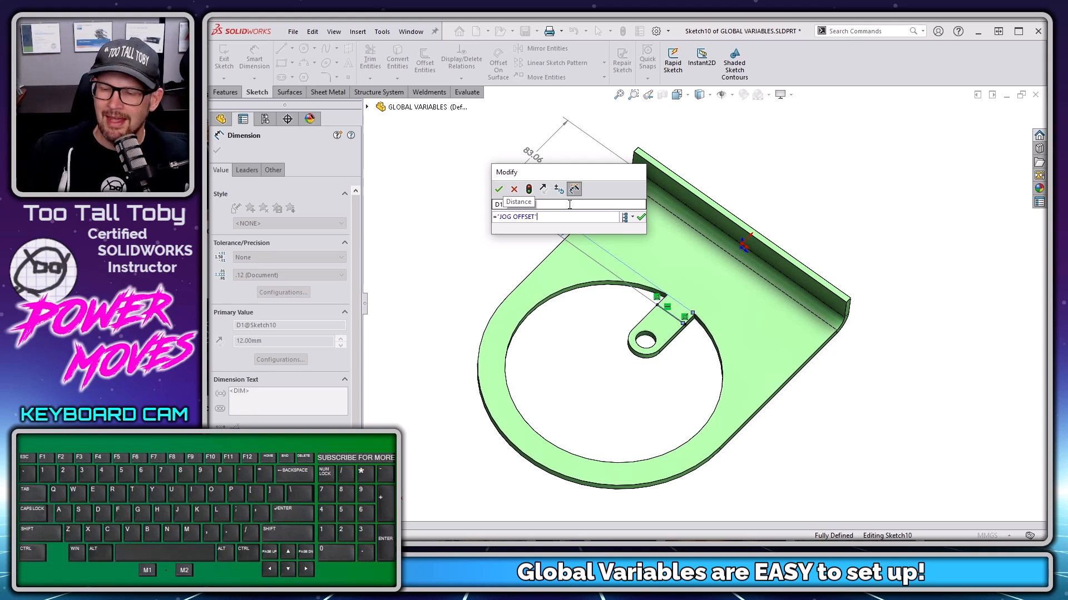
pyautogui.click(499, 188)
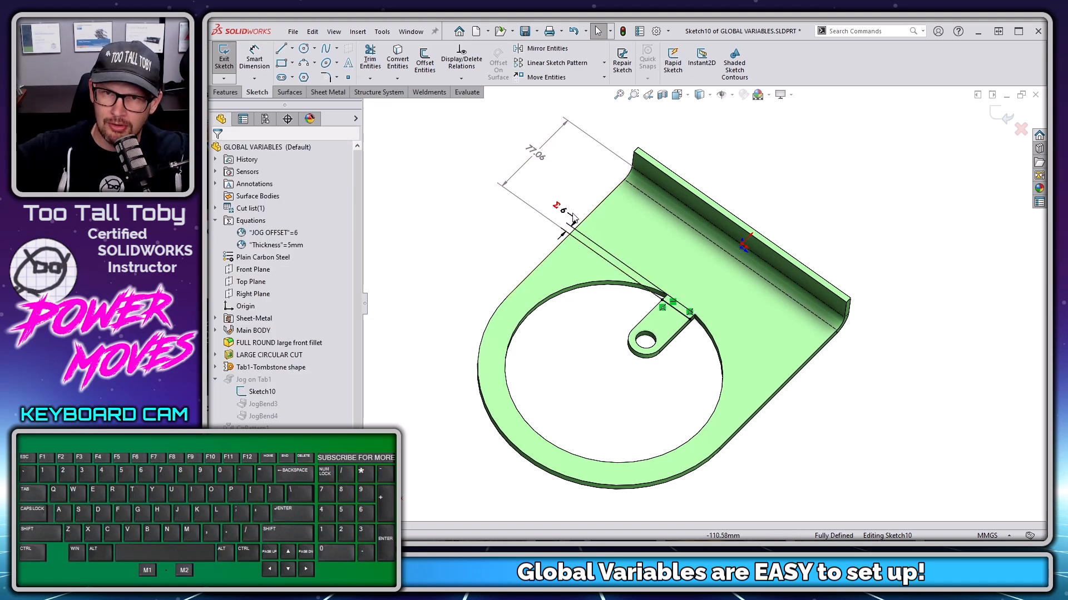
pyautogui.click(224, 58)
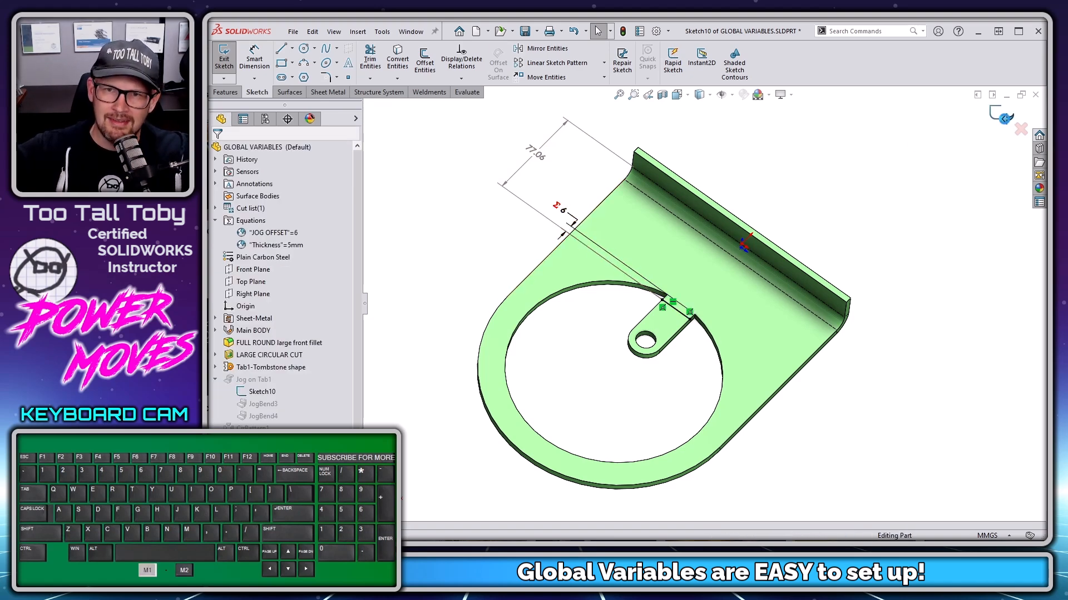
# - Link Sketch11's jog offset dimension to JOG OFFSET (6.00mm) and rebuild the part
pyautogui.click(224, 57)
pyautogui.write('=')
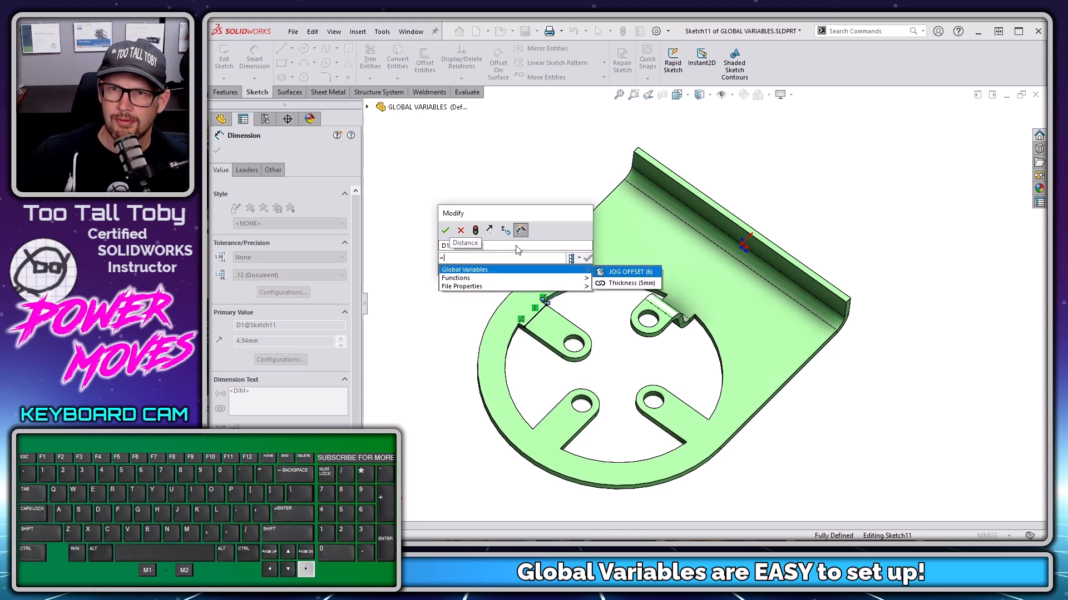
pyautogui.write('6.00mm')
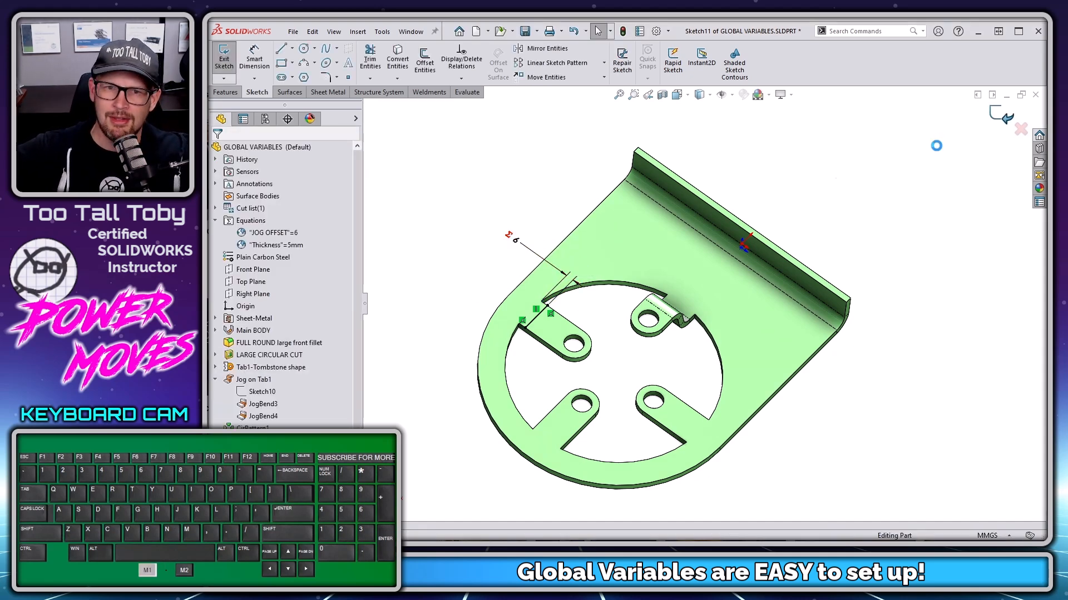
pyautogui.click(224, 58)
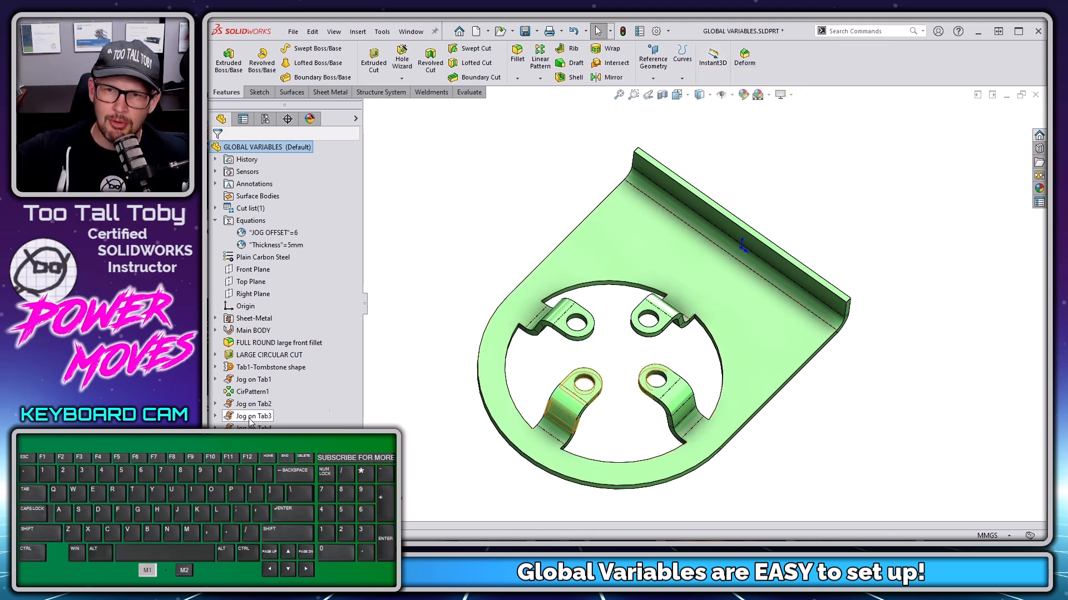
# - Link the Sketch12 and Sketch13 jog offset dimensions on tabs three and four to JOG OFFSET at 6.00mm
pyautogui.click(256, 416)
pyautogui.write('=')
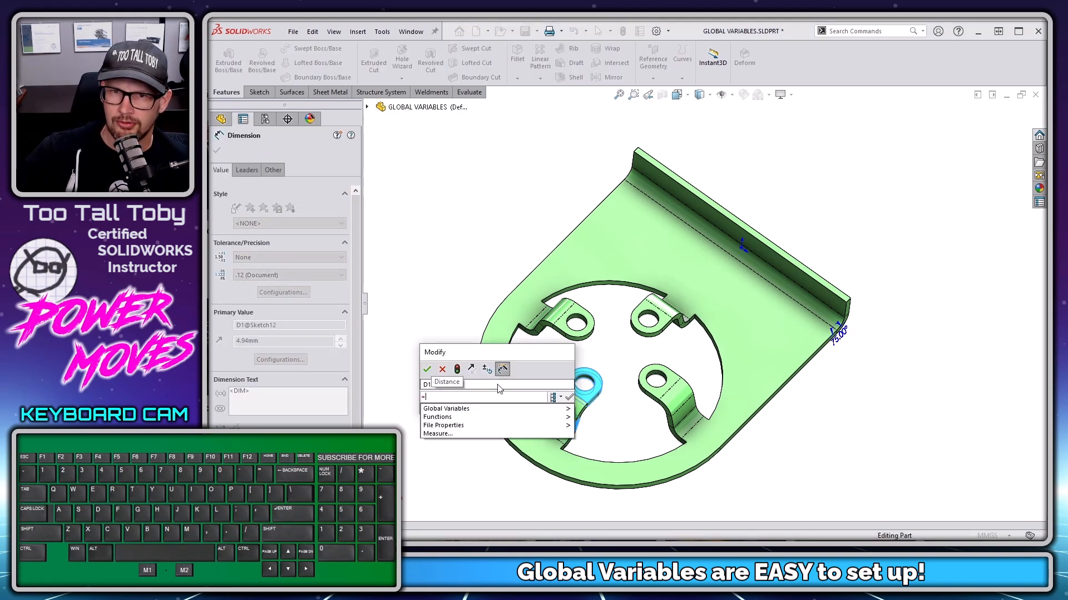
pyautogui.moveTo(446, 408)
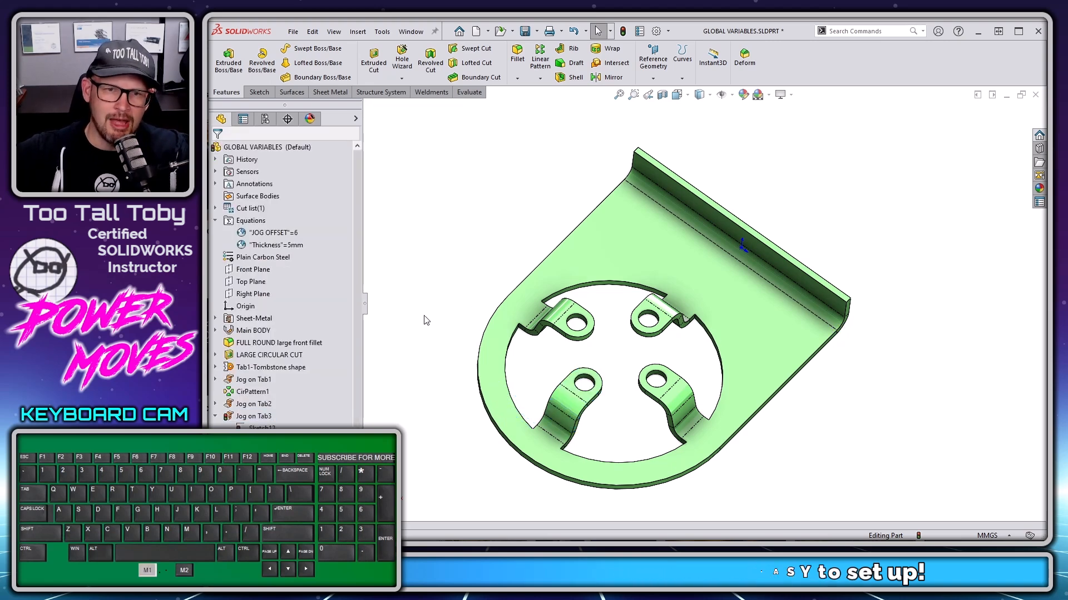
pyautogui.click(266, 147)
pyautogui.write('=')
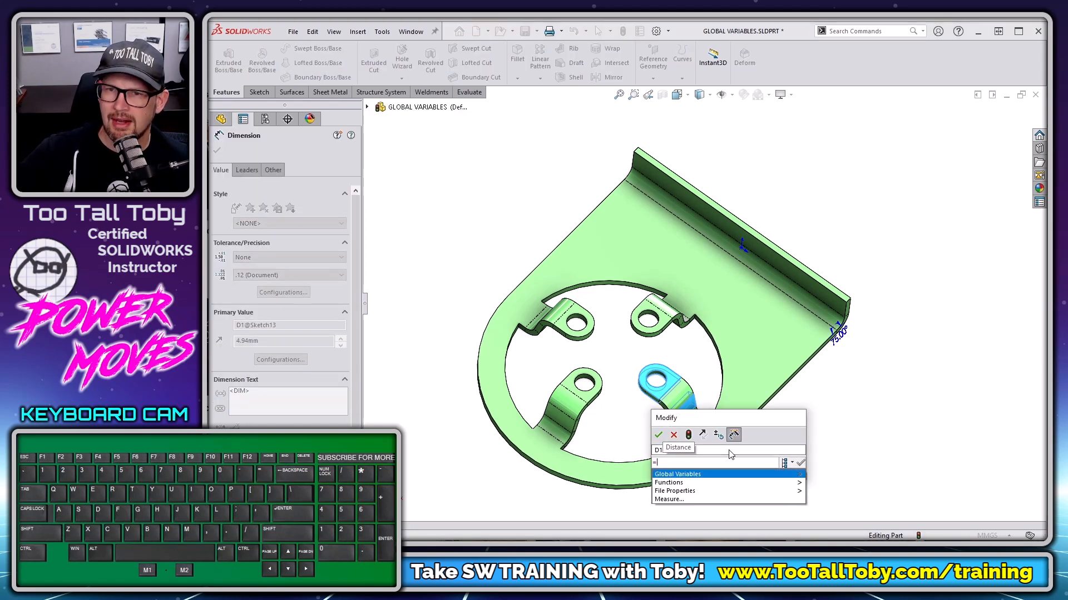
pyautogui.write('6.00mm')
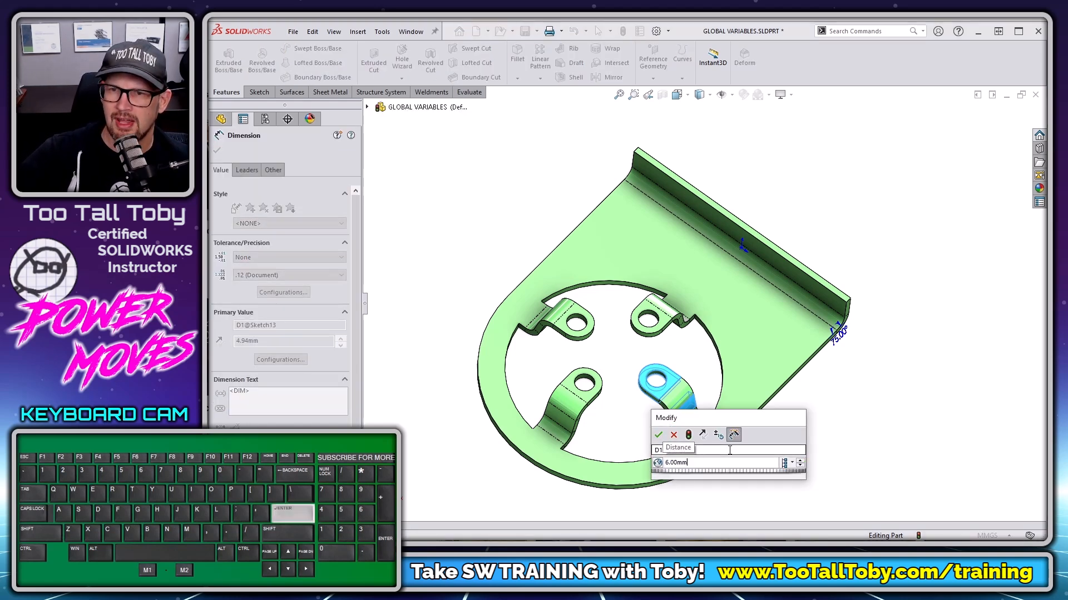
pyautogui.click(658, 434)
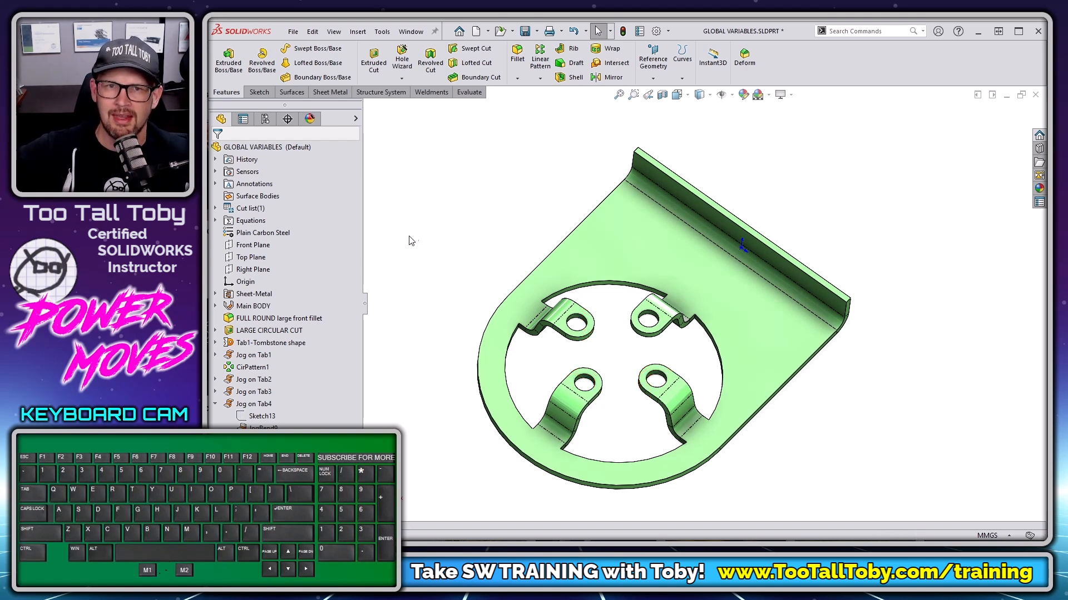
pyautogui.rightClick(247, 221)
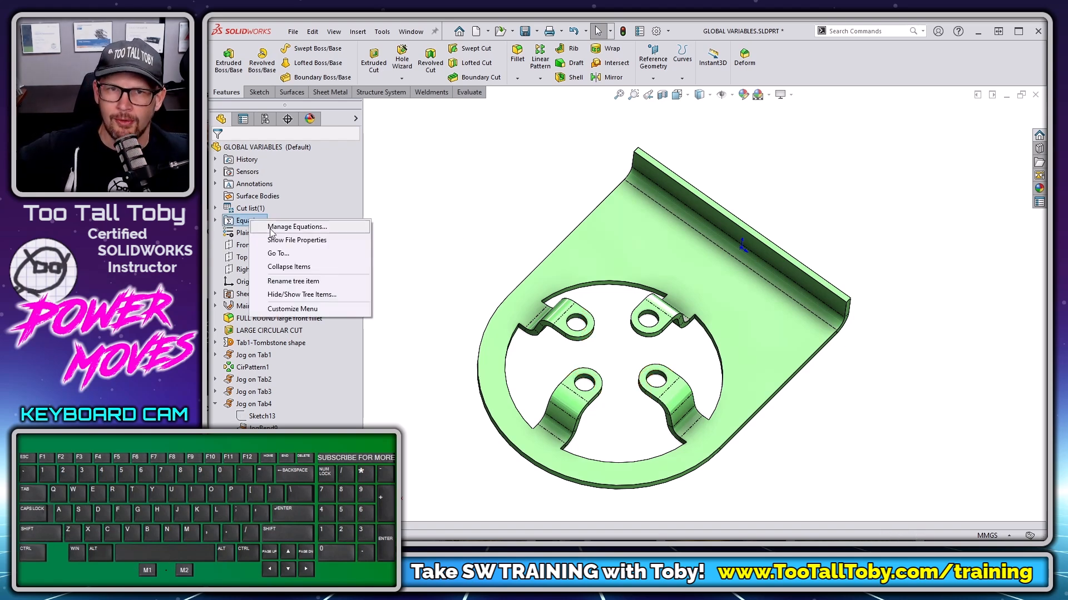
pyautogui.click(297, 227)
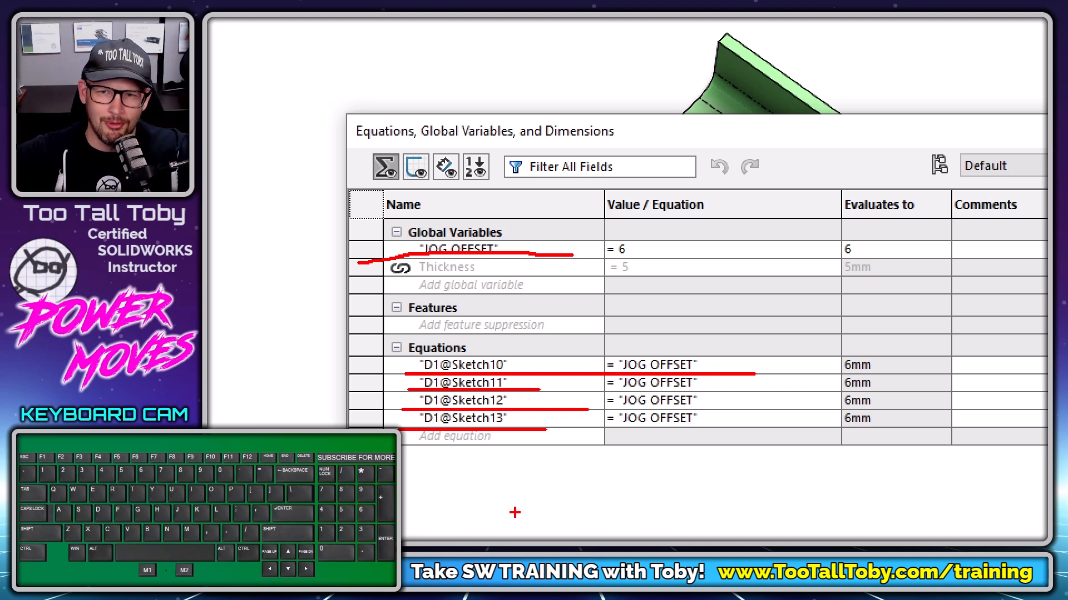
pyautogui.moveTo(725, 470)
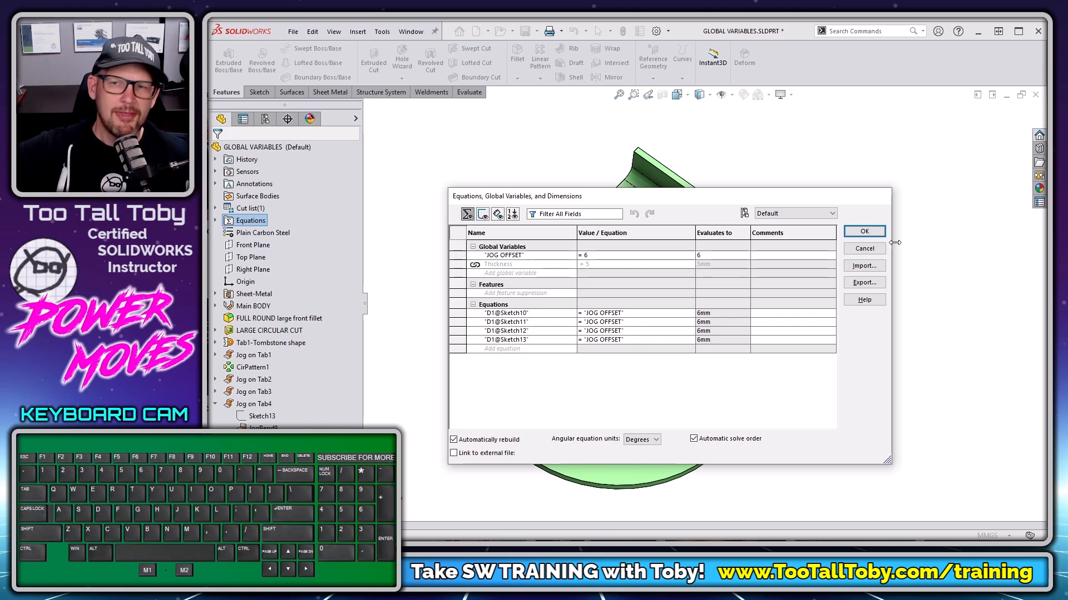
pyautogui.click(864, 231)
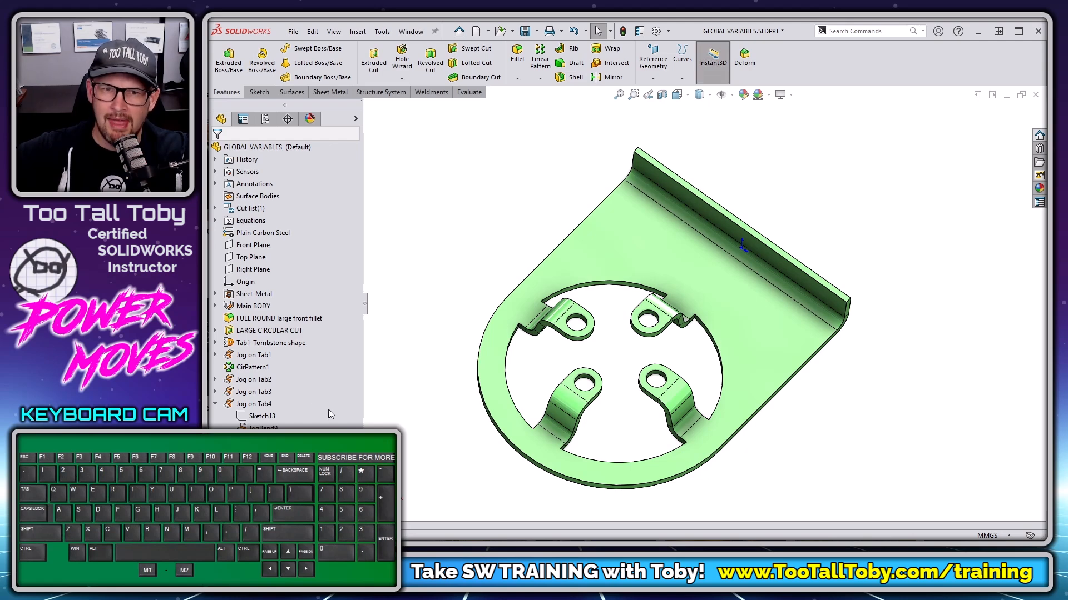
# - Reopen Manage Equations from the Equations folder to change the JOG OFFSET value
pyautogui.click(252, 208)
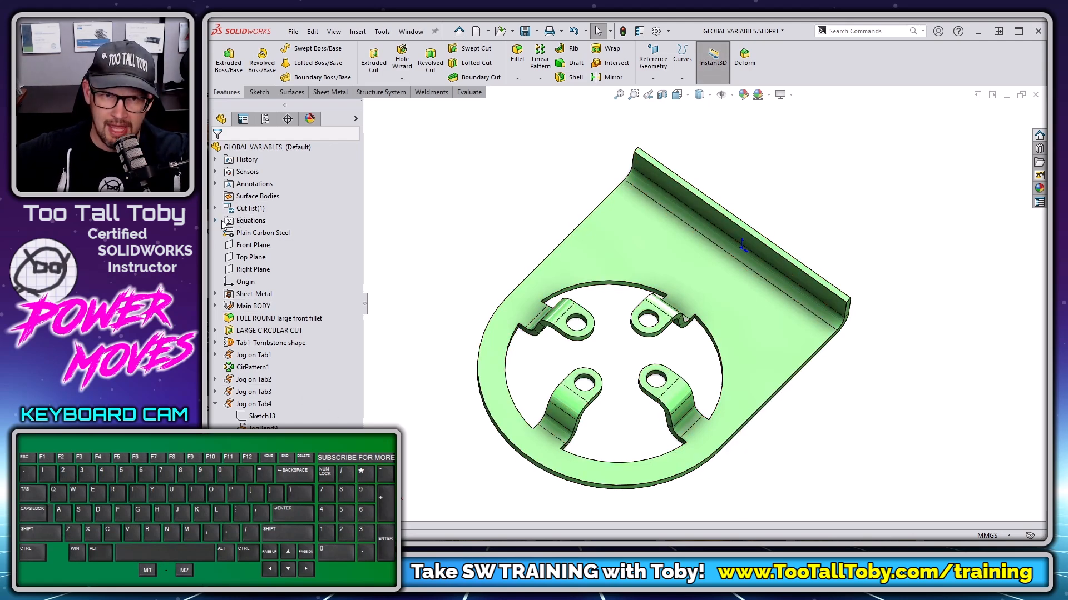
pyautogui.rightClick(251, 221)
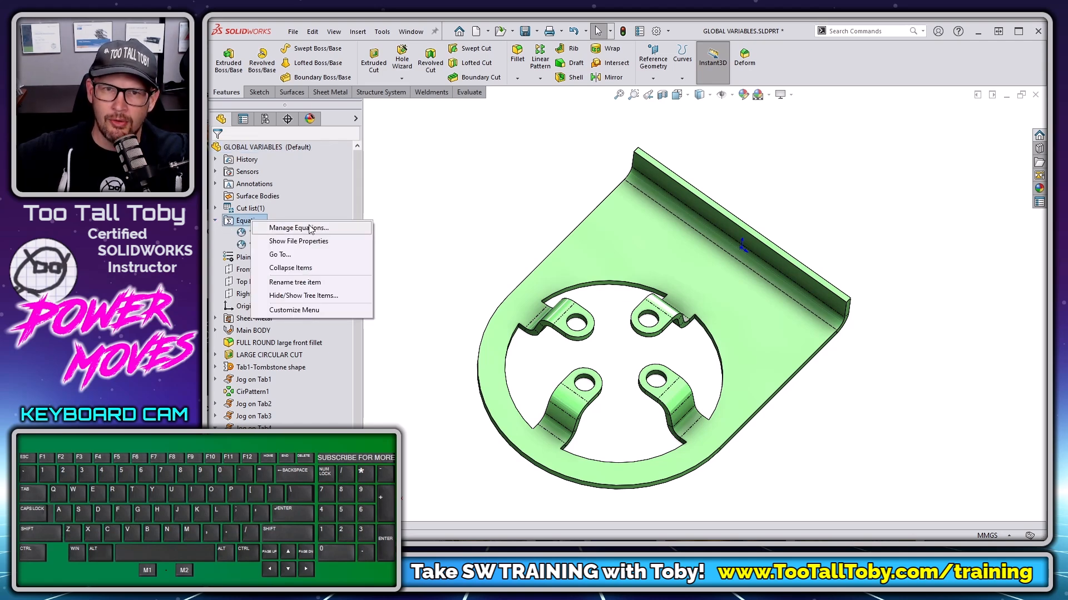
pyautogui.click(298, 227)
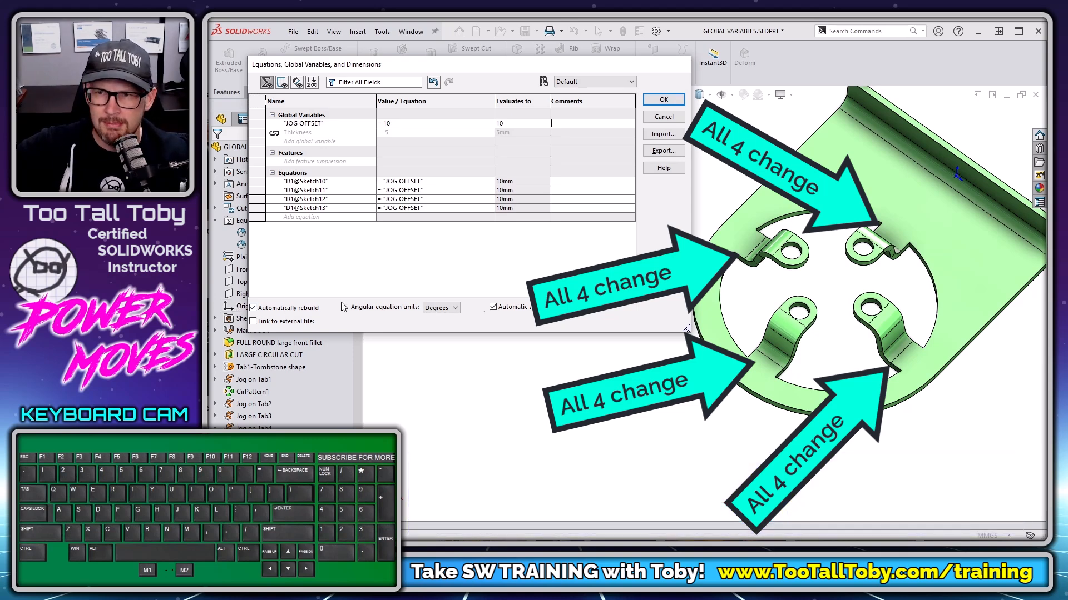
pyautogui.moveTo(392, 145)
pyautogui.write('5')
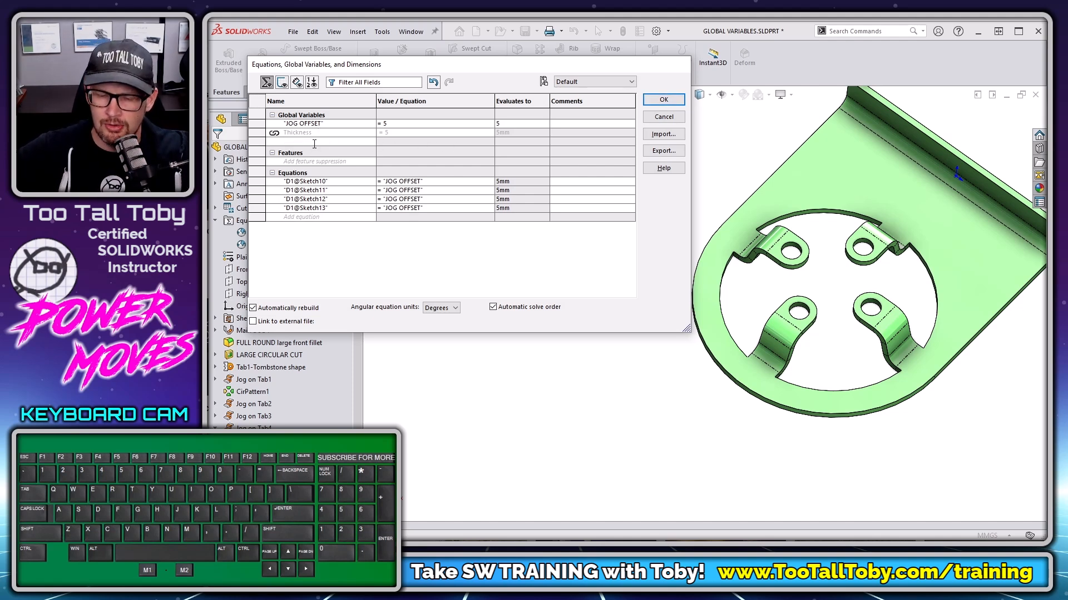
# - Add a global variable DRAFT ANGLE with value 7
pyautogui.write('DRAFT ANGLE"')
pyautogui.write('= 5')
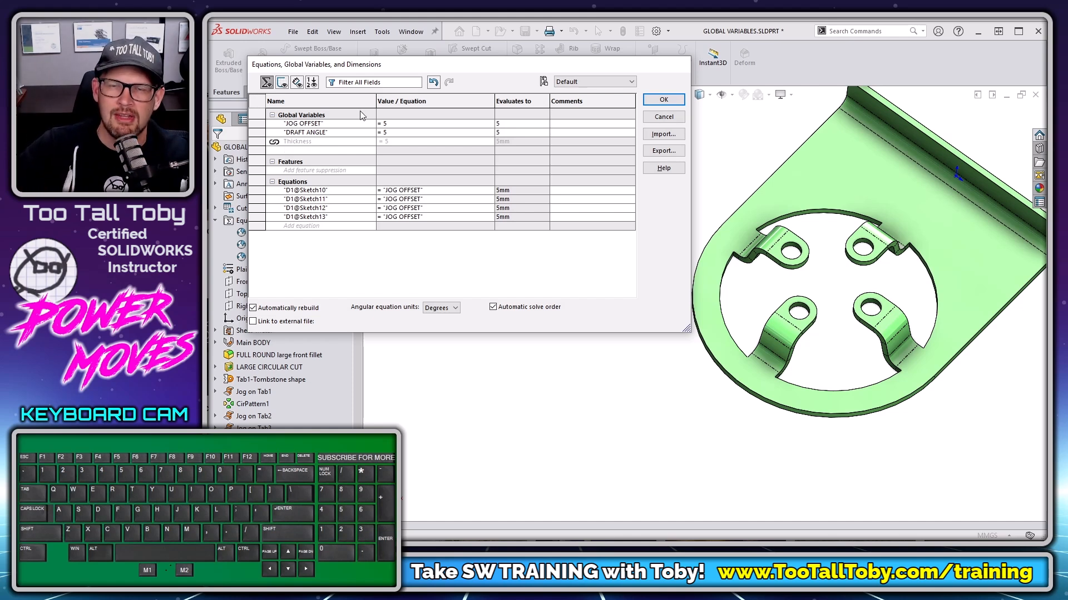
pyautogui.click(422, 133)
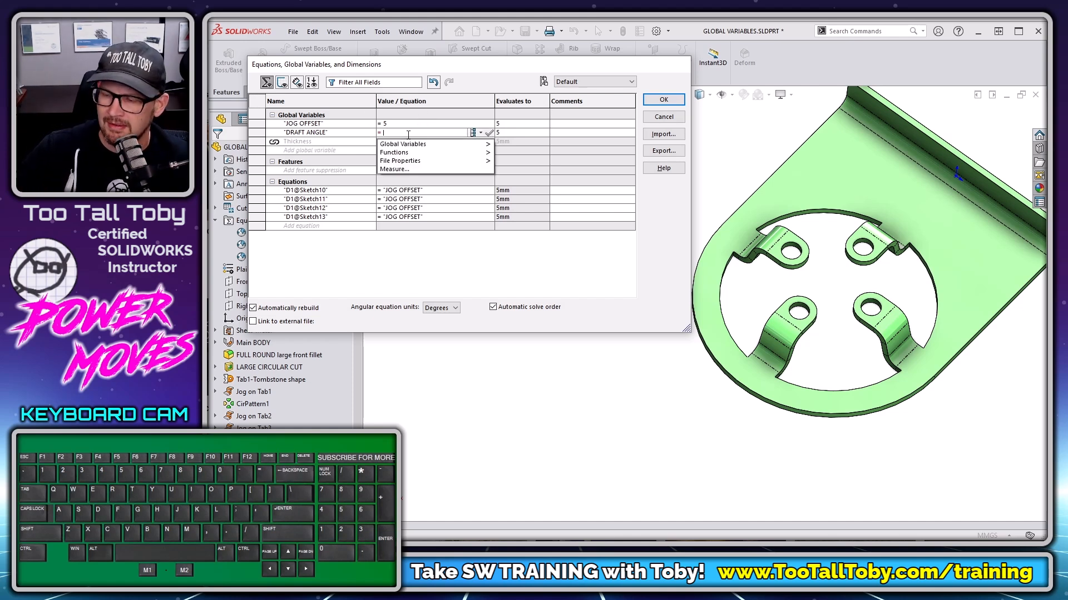
pyautogui.write('7')
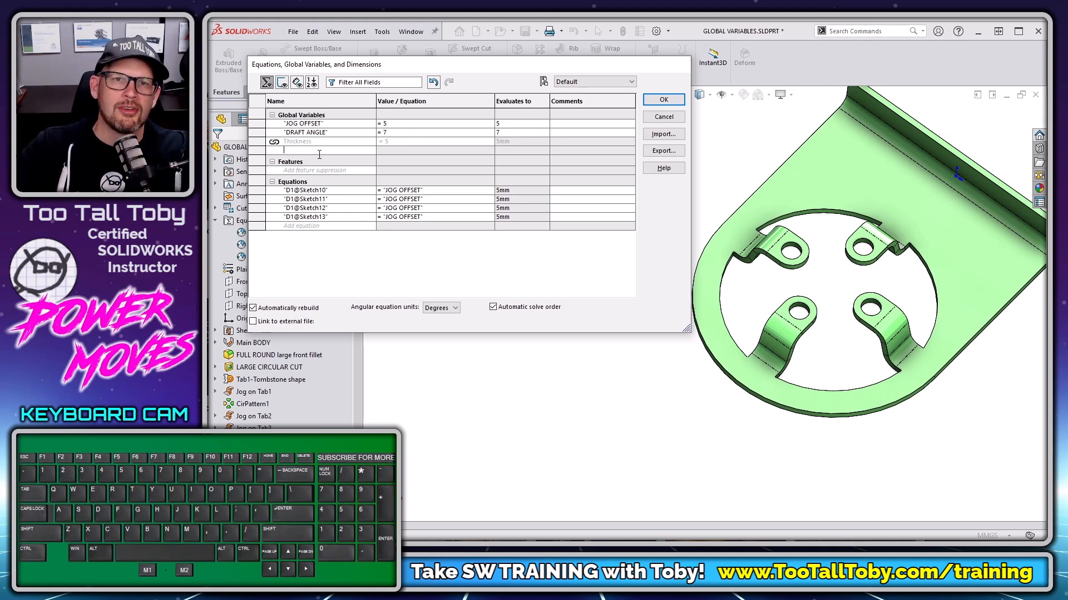
# - Add a global variable COMMON FILLET with value 4
pyautogui.write('COMMON FILLET"')
pyautogui.click(436, 150)
pyautogui.write('= 2.5')
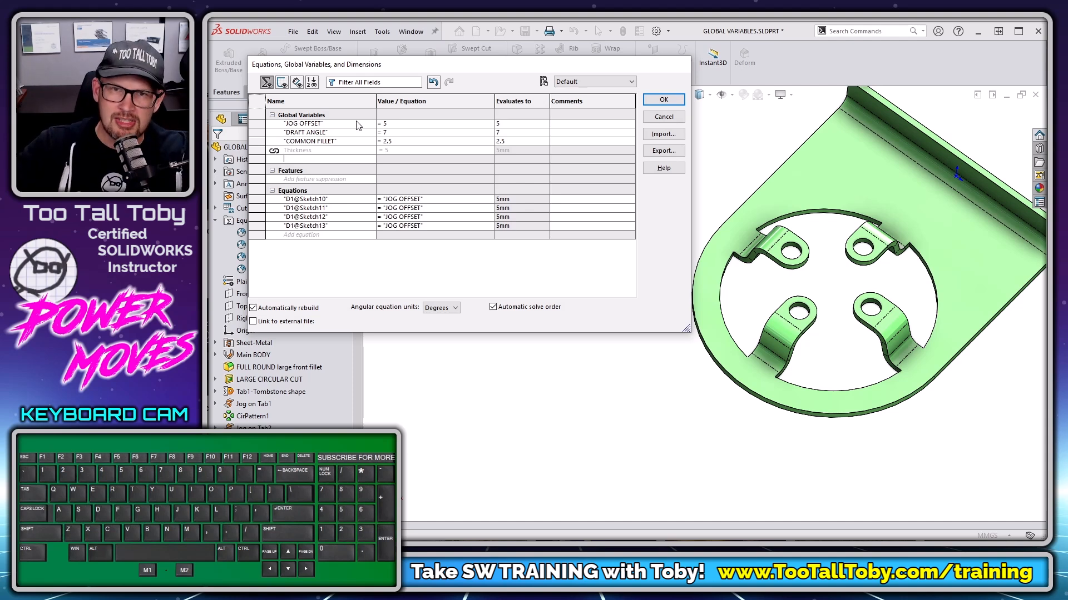
pyautogui.click(436, 141)
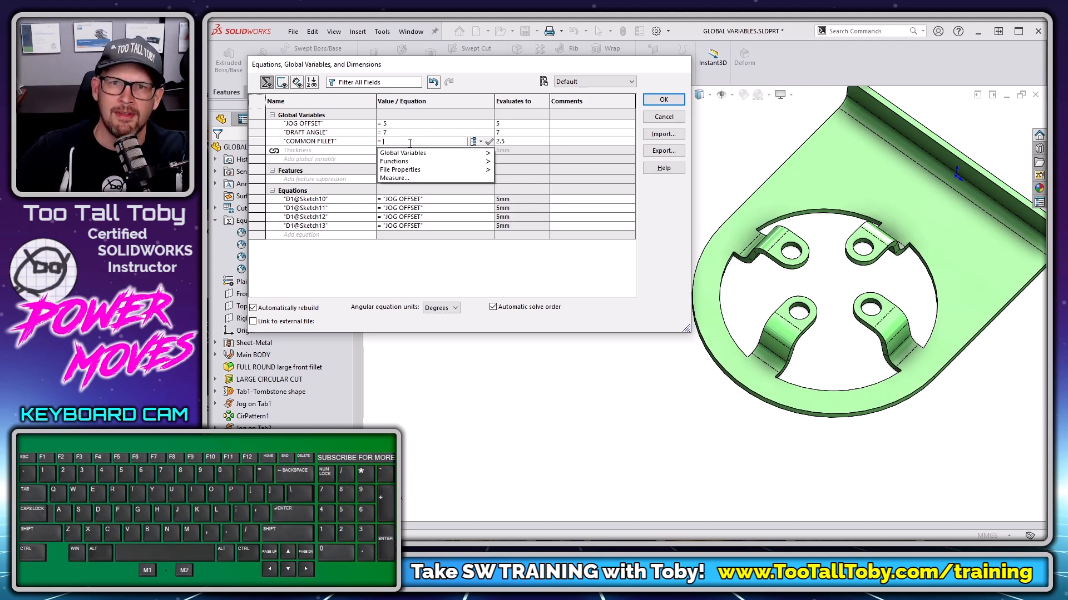
pyautogui.write('4')
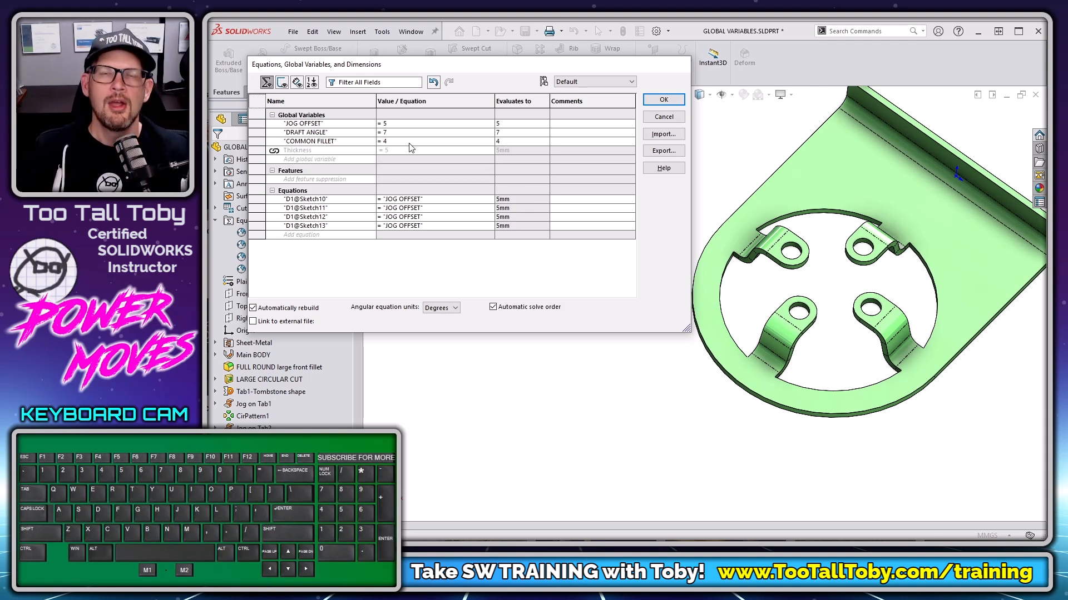